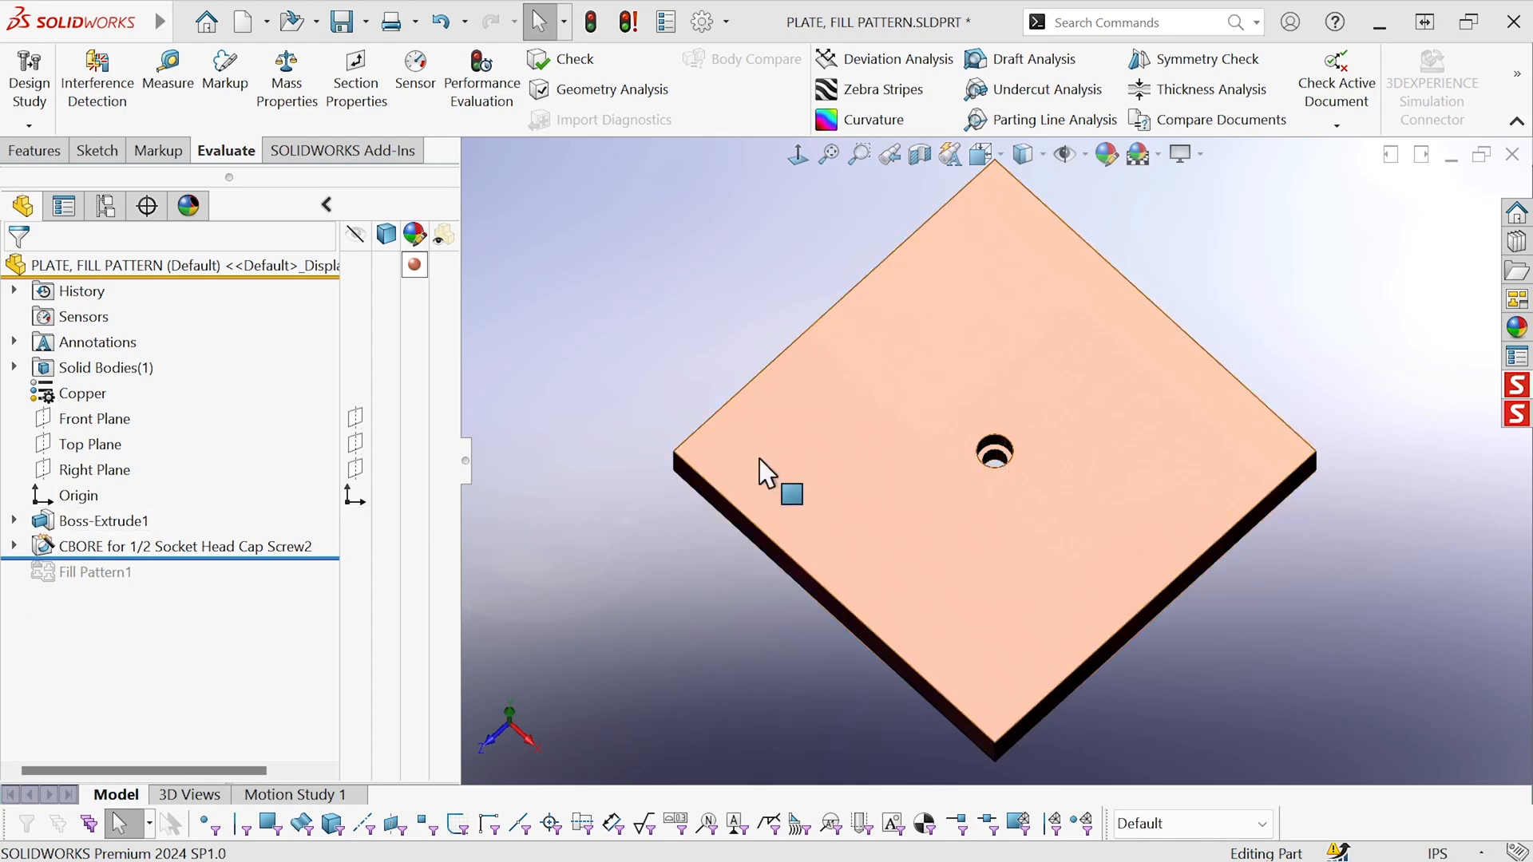
# Roll the FeatureManager tree forward below Fill Pattern1 to restore the pattern
pyautogui.click(103, 520)
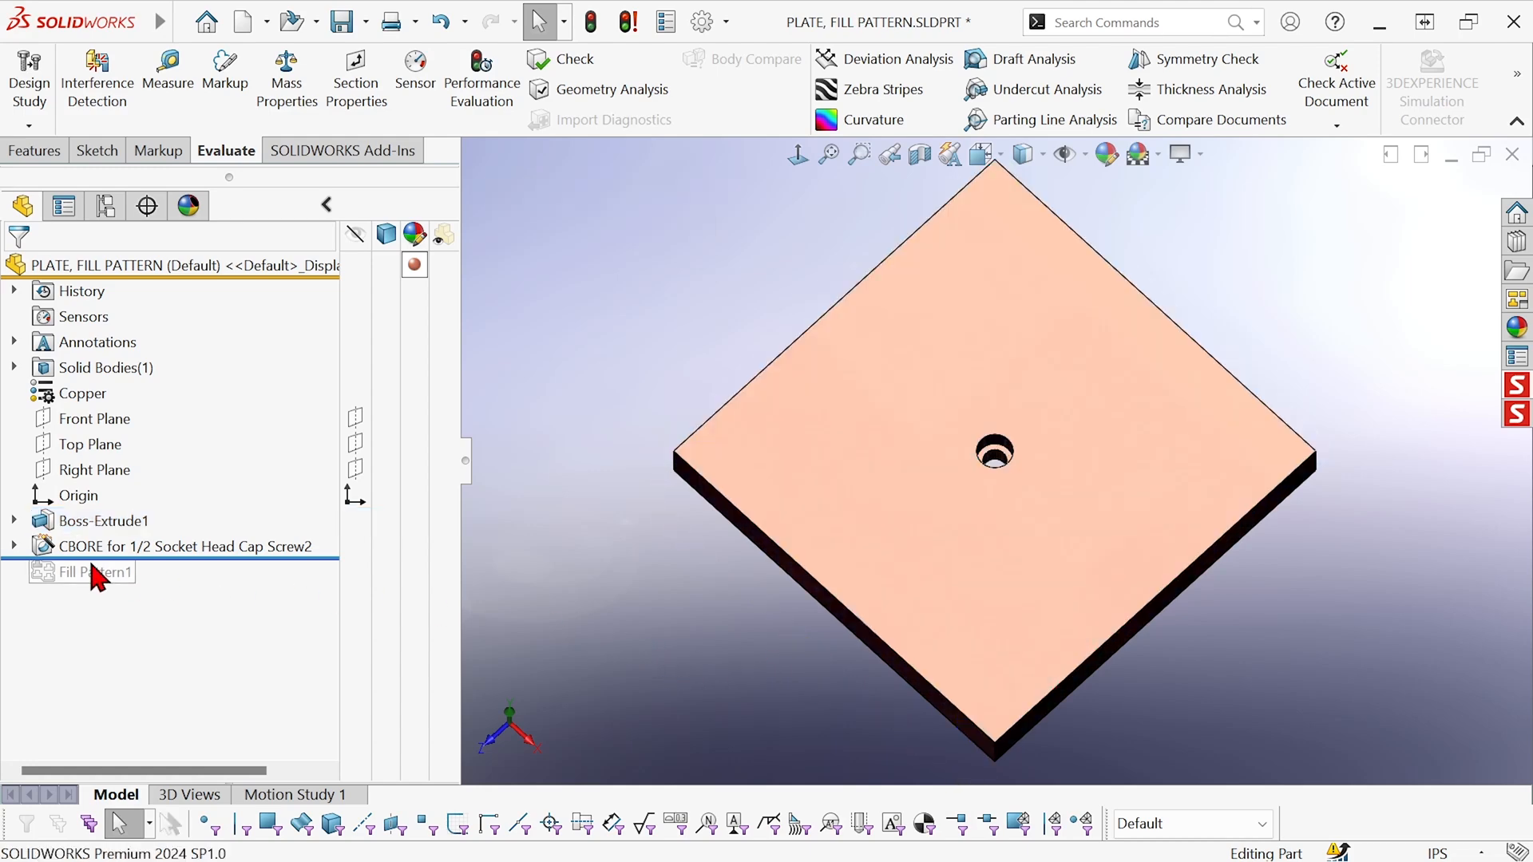
pyautogui.click(53, 546)
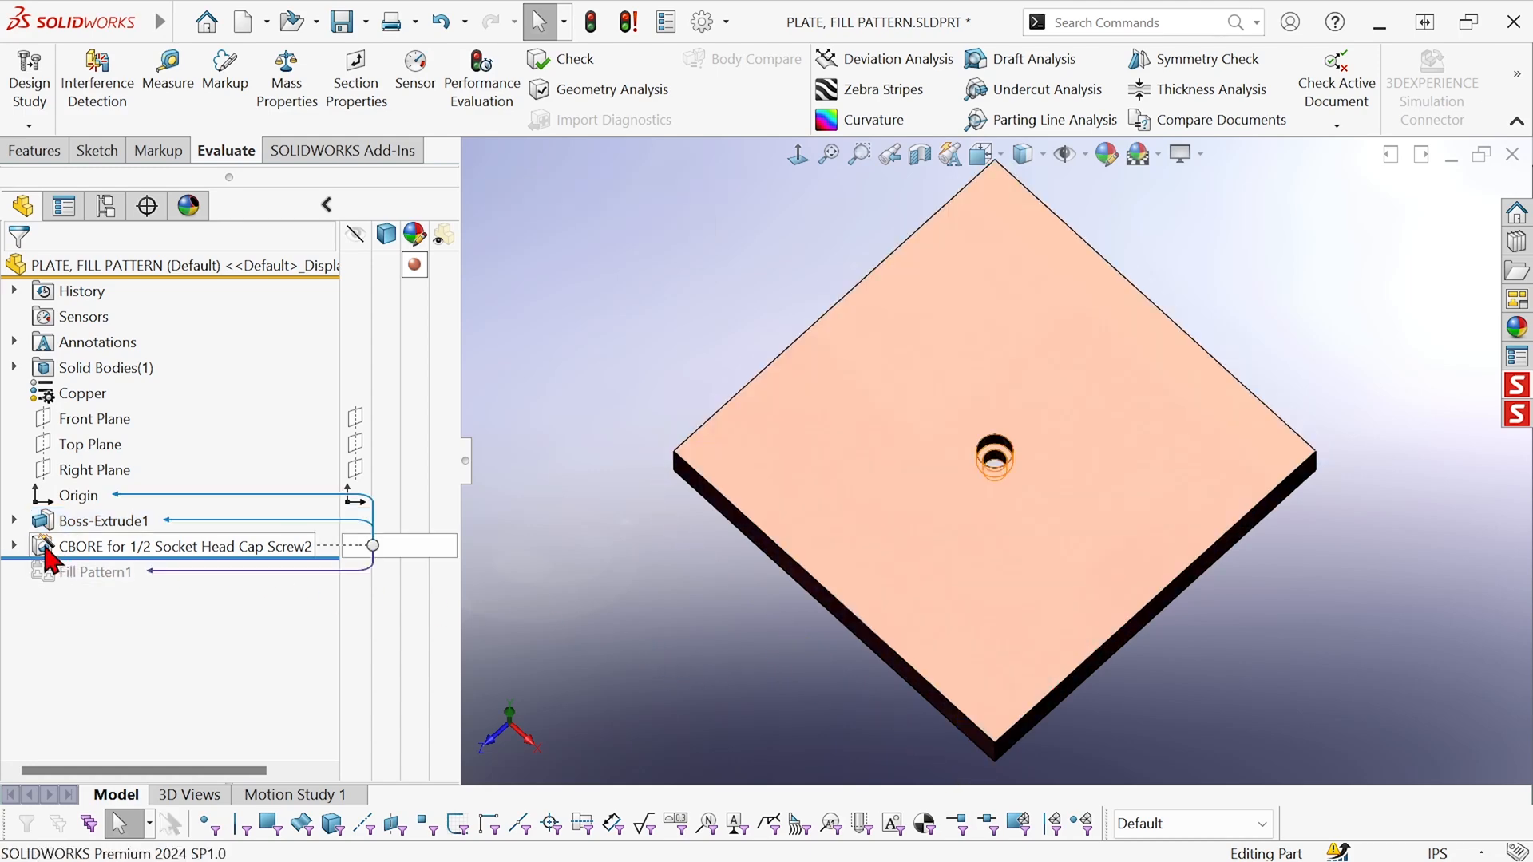
pyautogui.moveTo(151, 562)
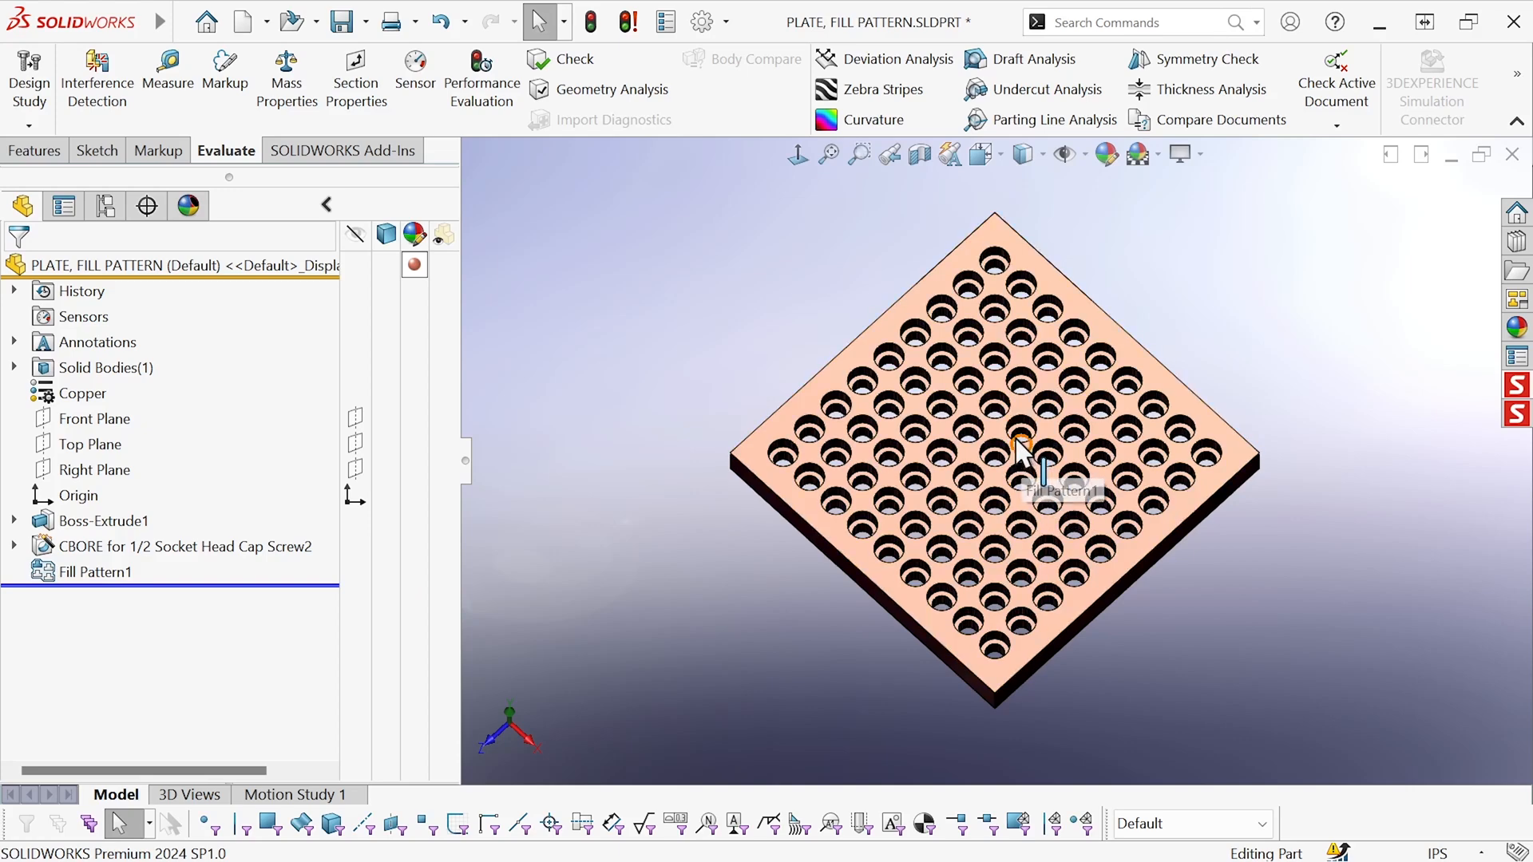
pyautogui.moveTo(915, 479)
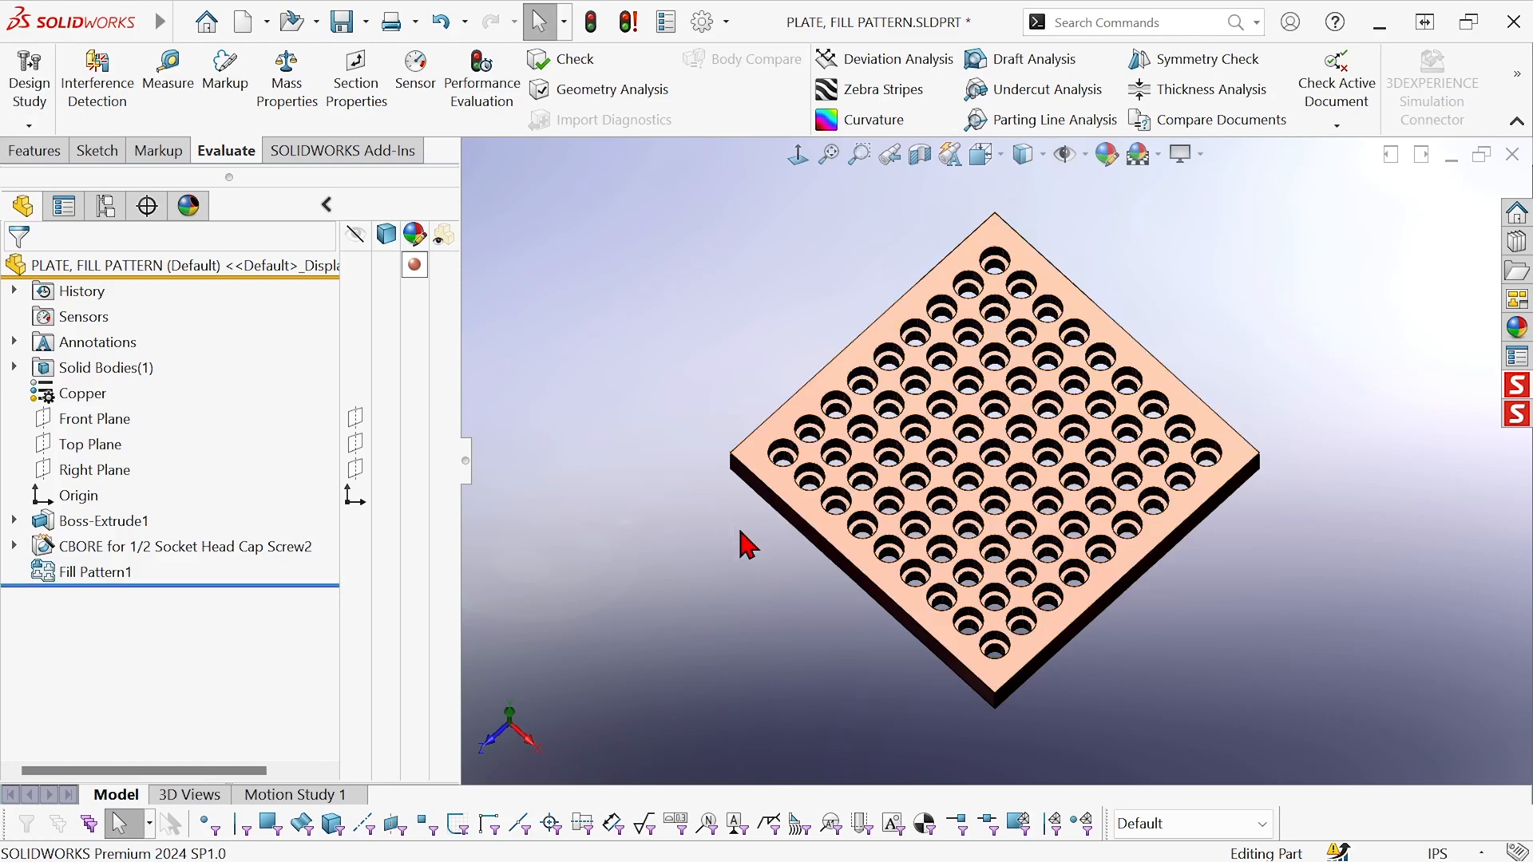
pyautogui.moveTo(996, 406)
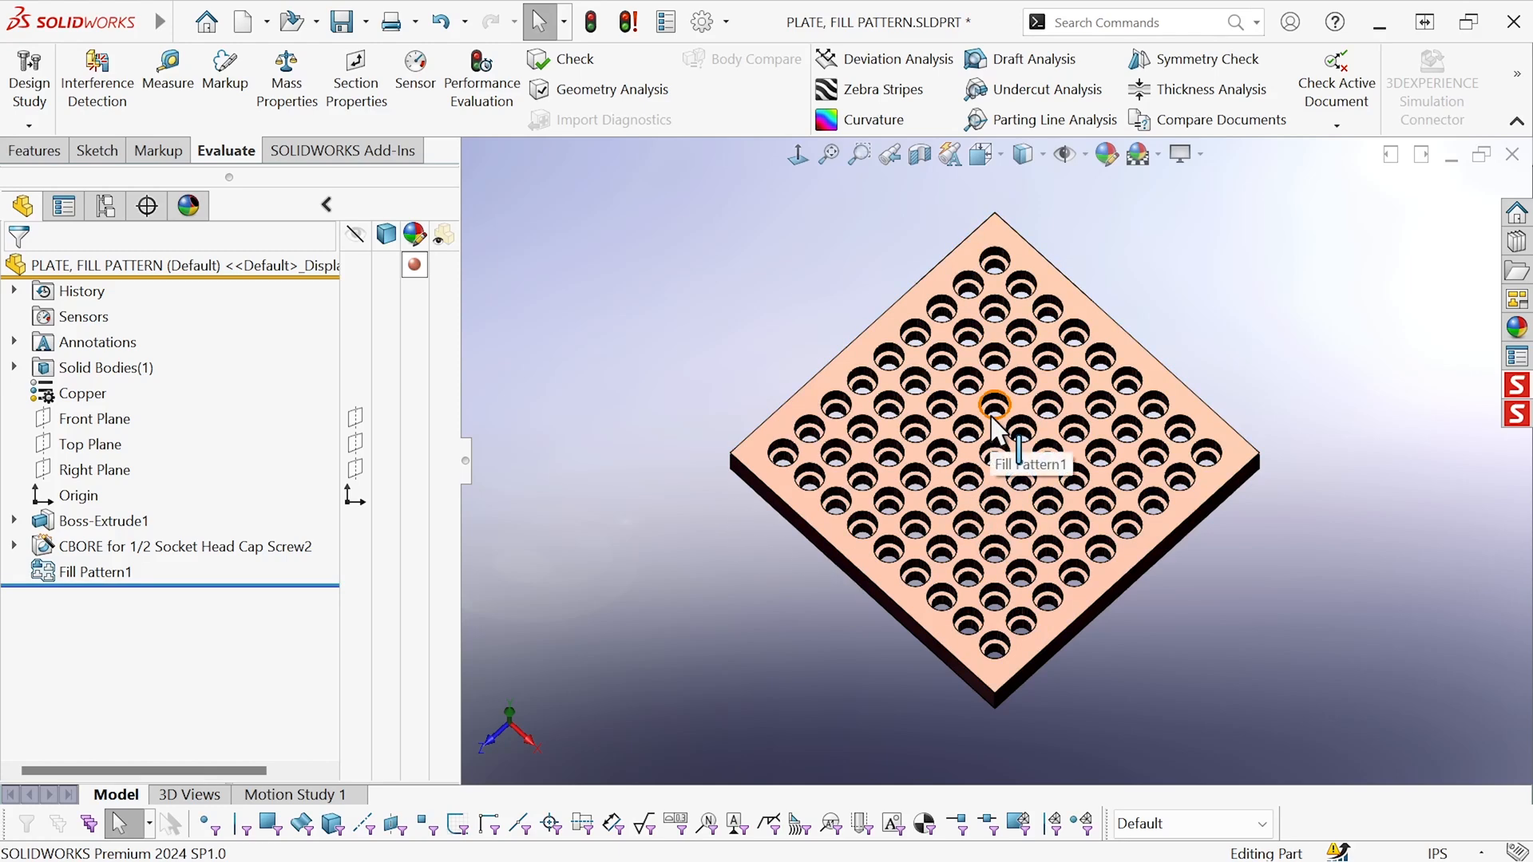
pyautogui.moveTo(968, 342)
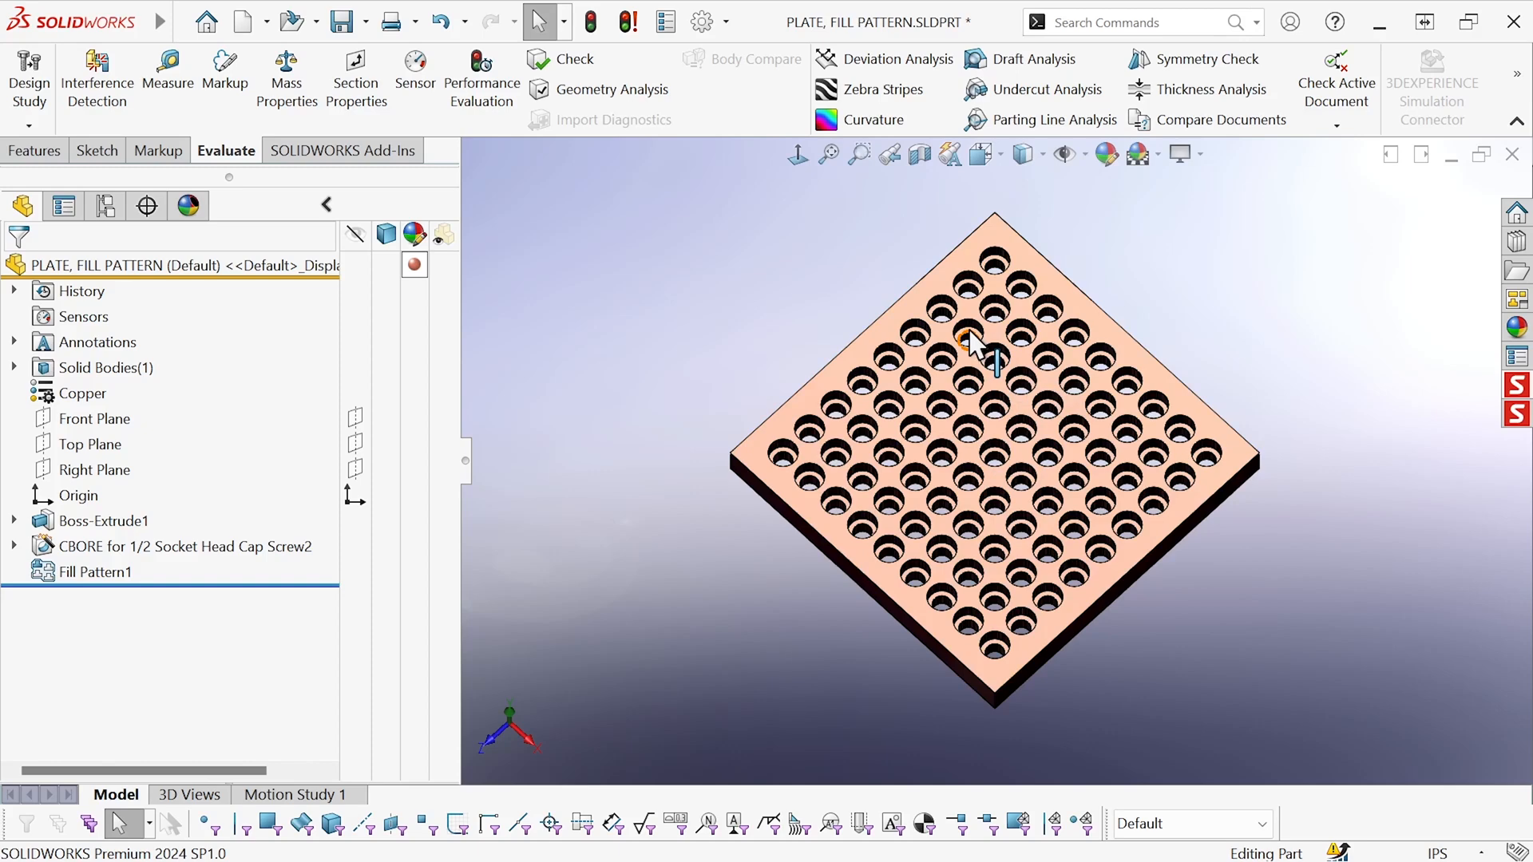
pyautogui.moveTo(939, 357)
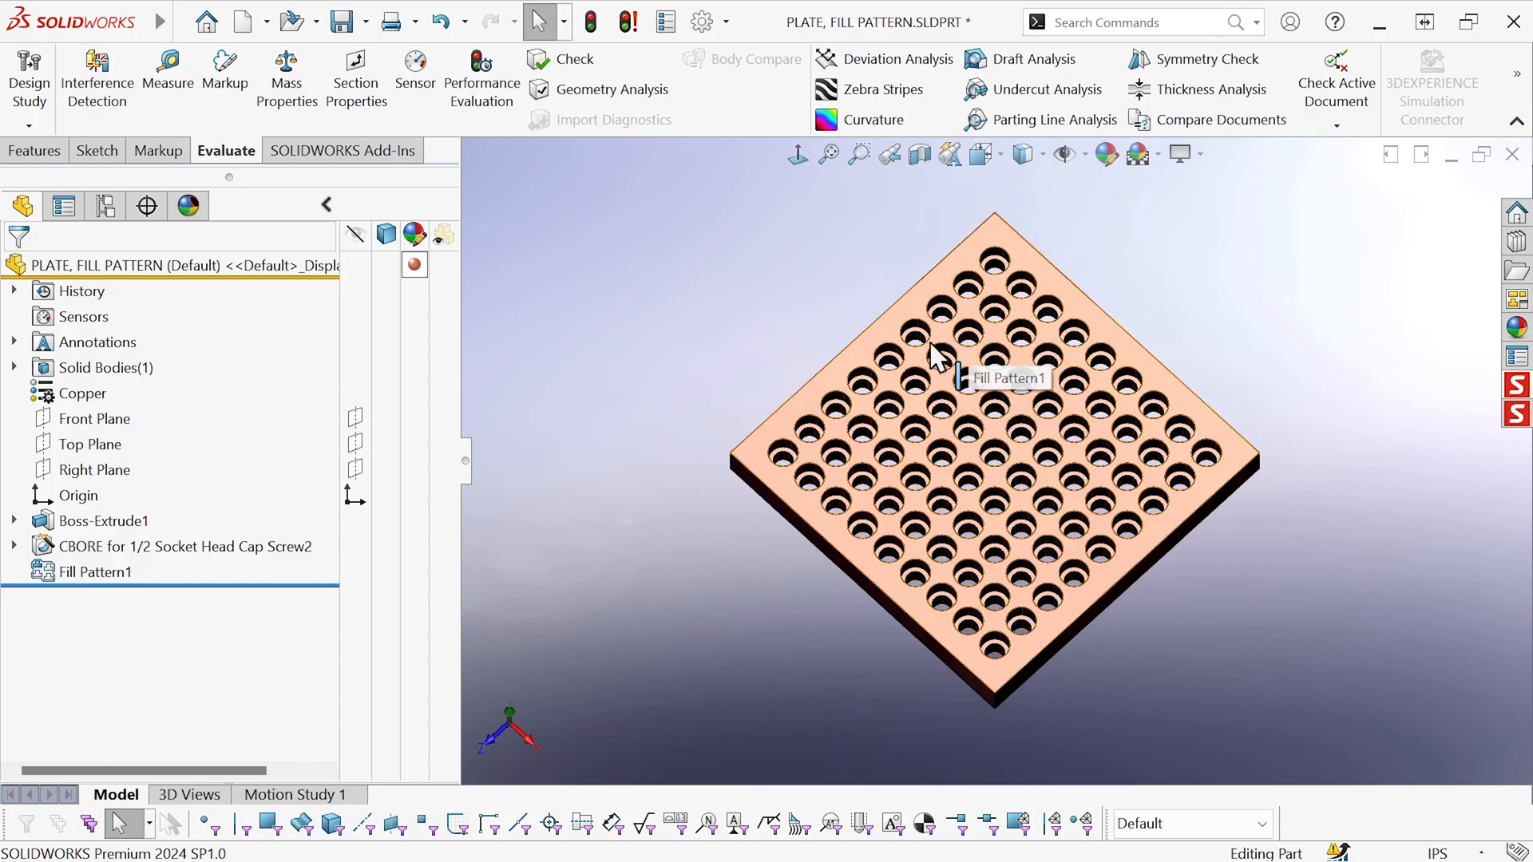
pyautogui.moveTo(801, 372)
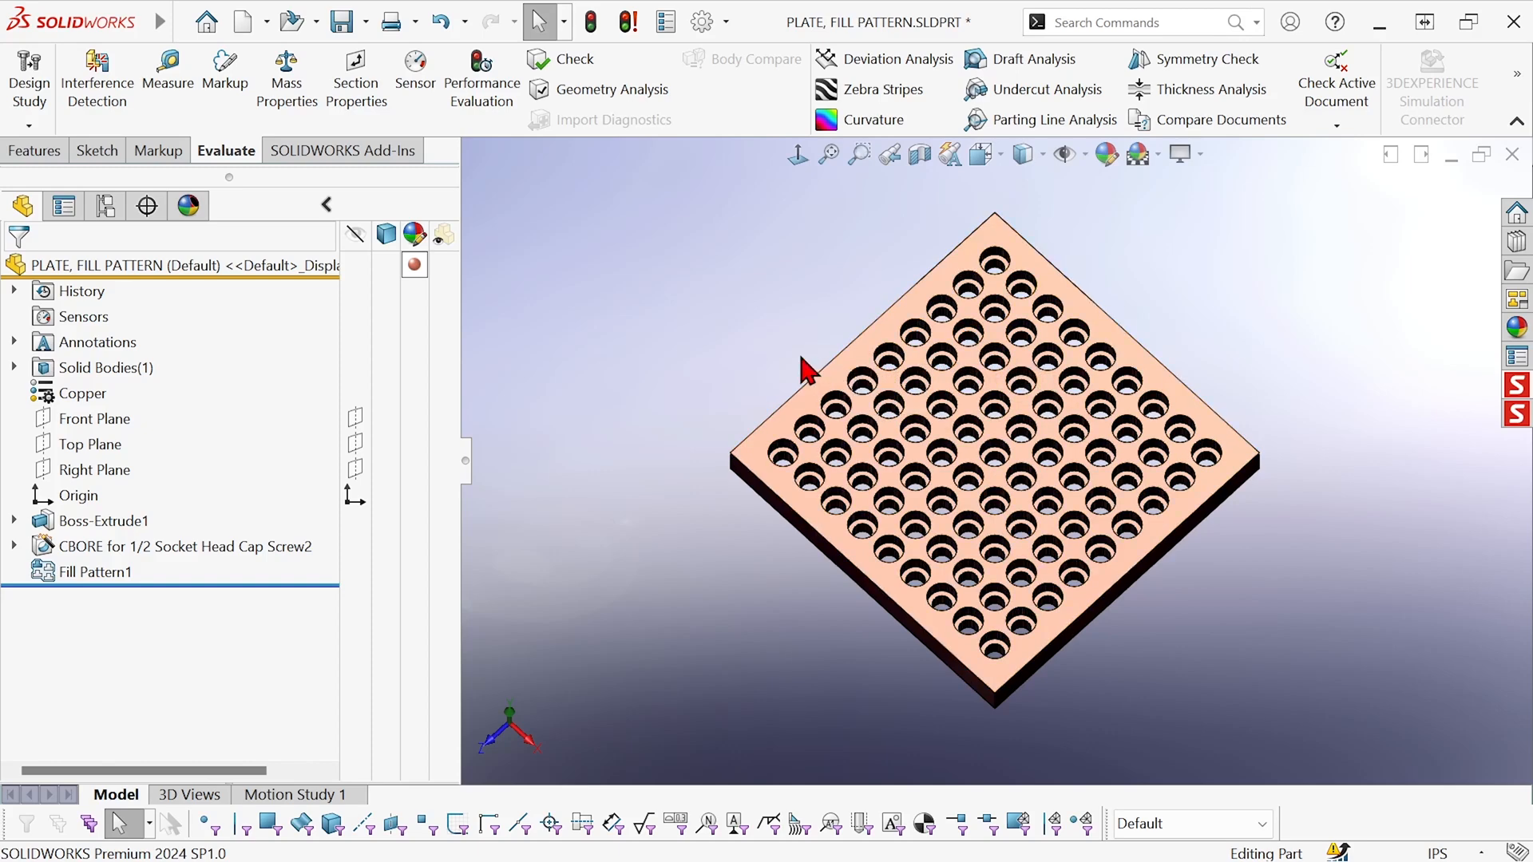
pyautogui.moveTo(787, 371)
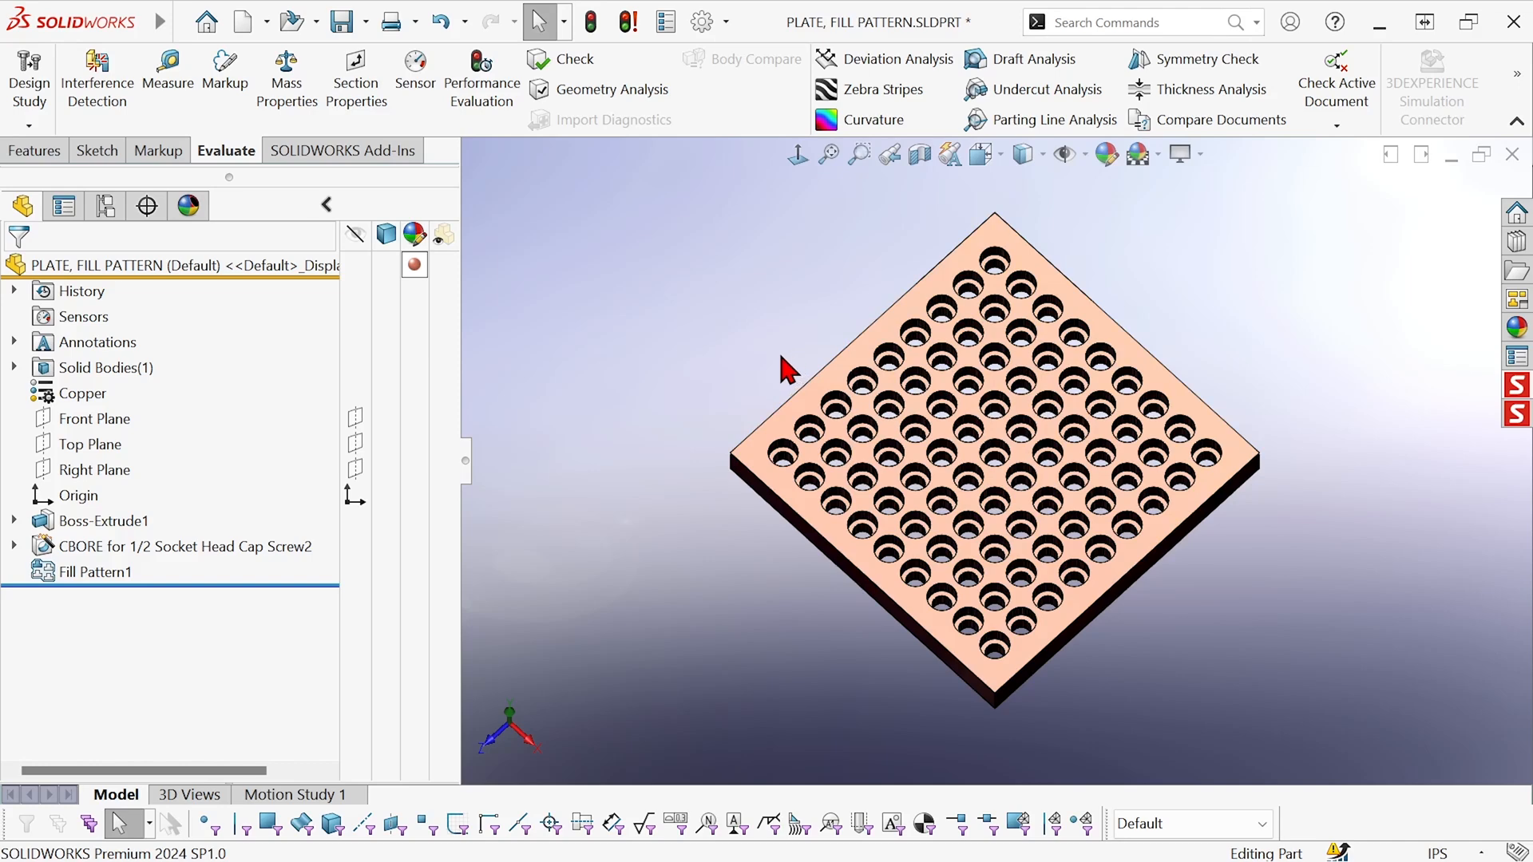
pyautogui.moveTo(771, 379)
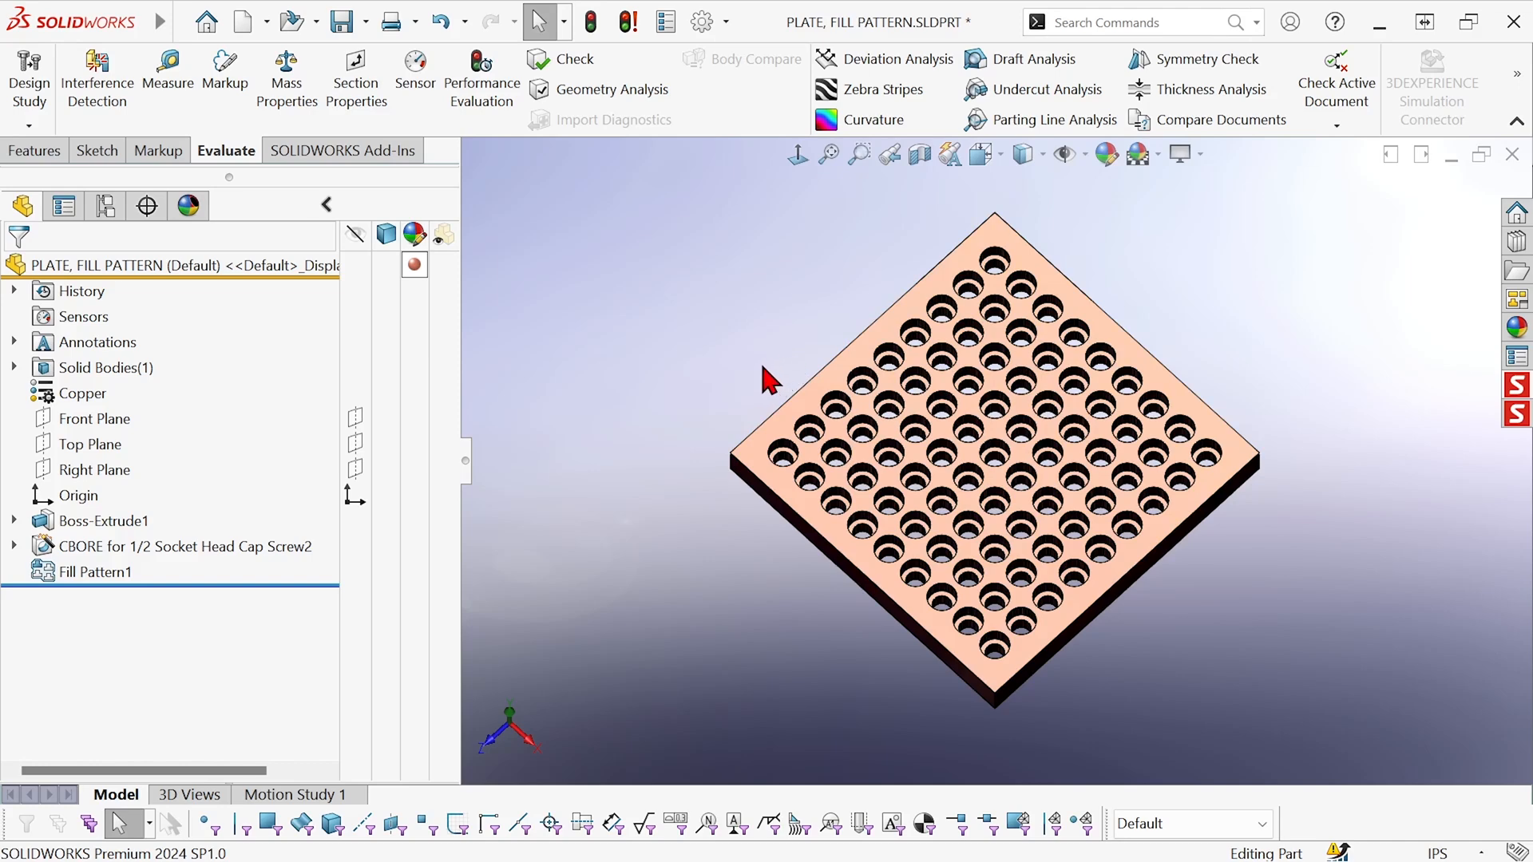
pyautogui.moveTo(481, 83)
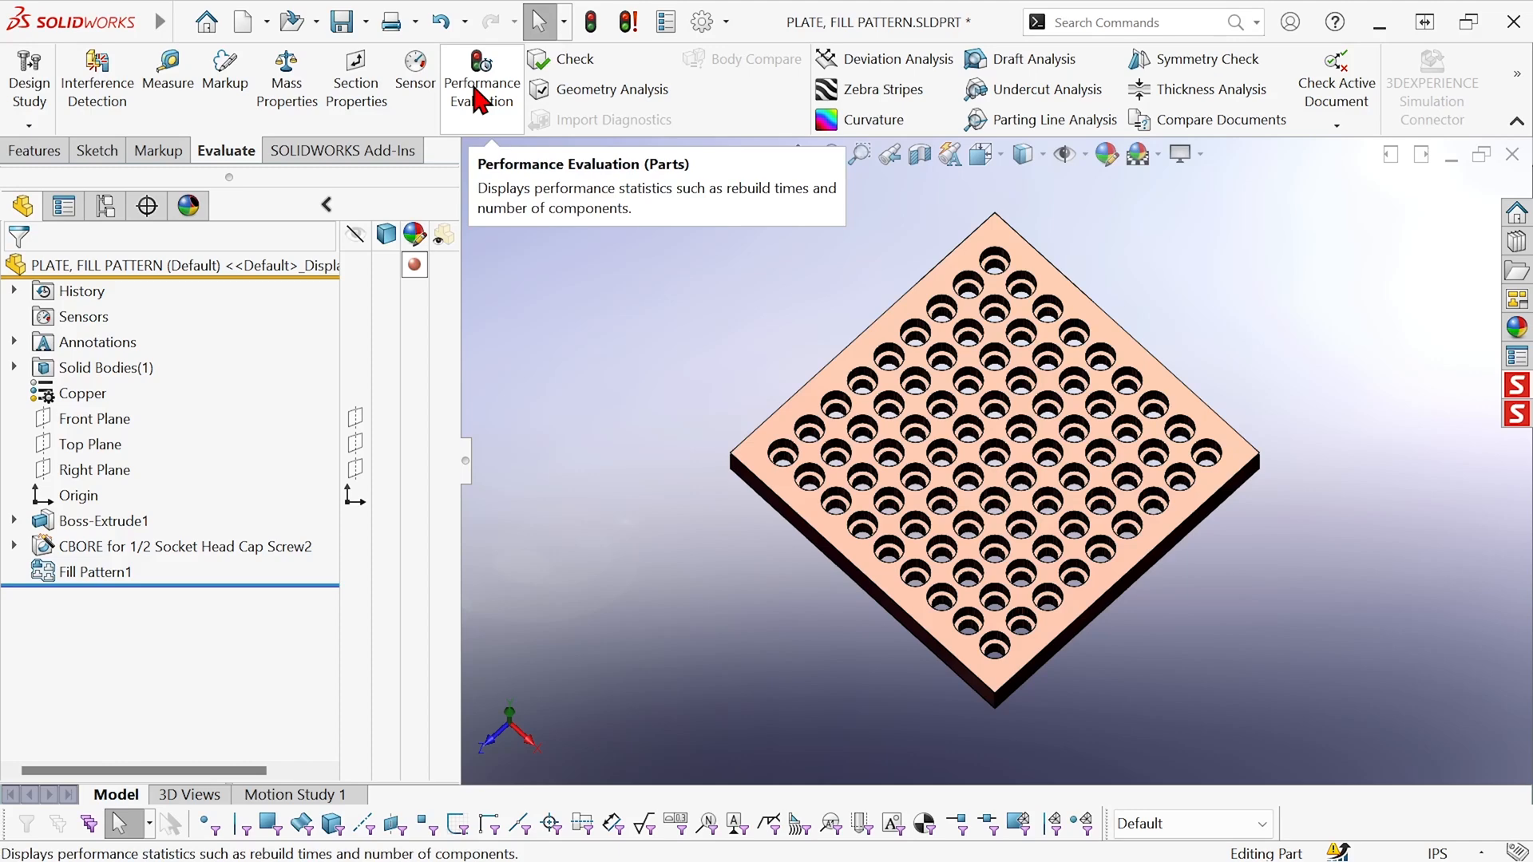
pyautogui.click(480, 80)
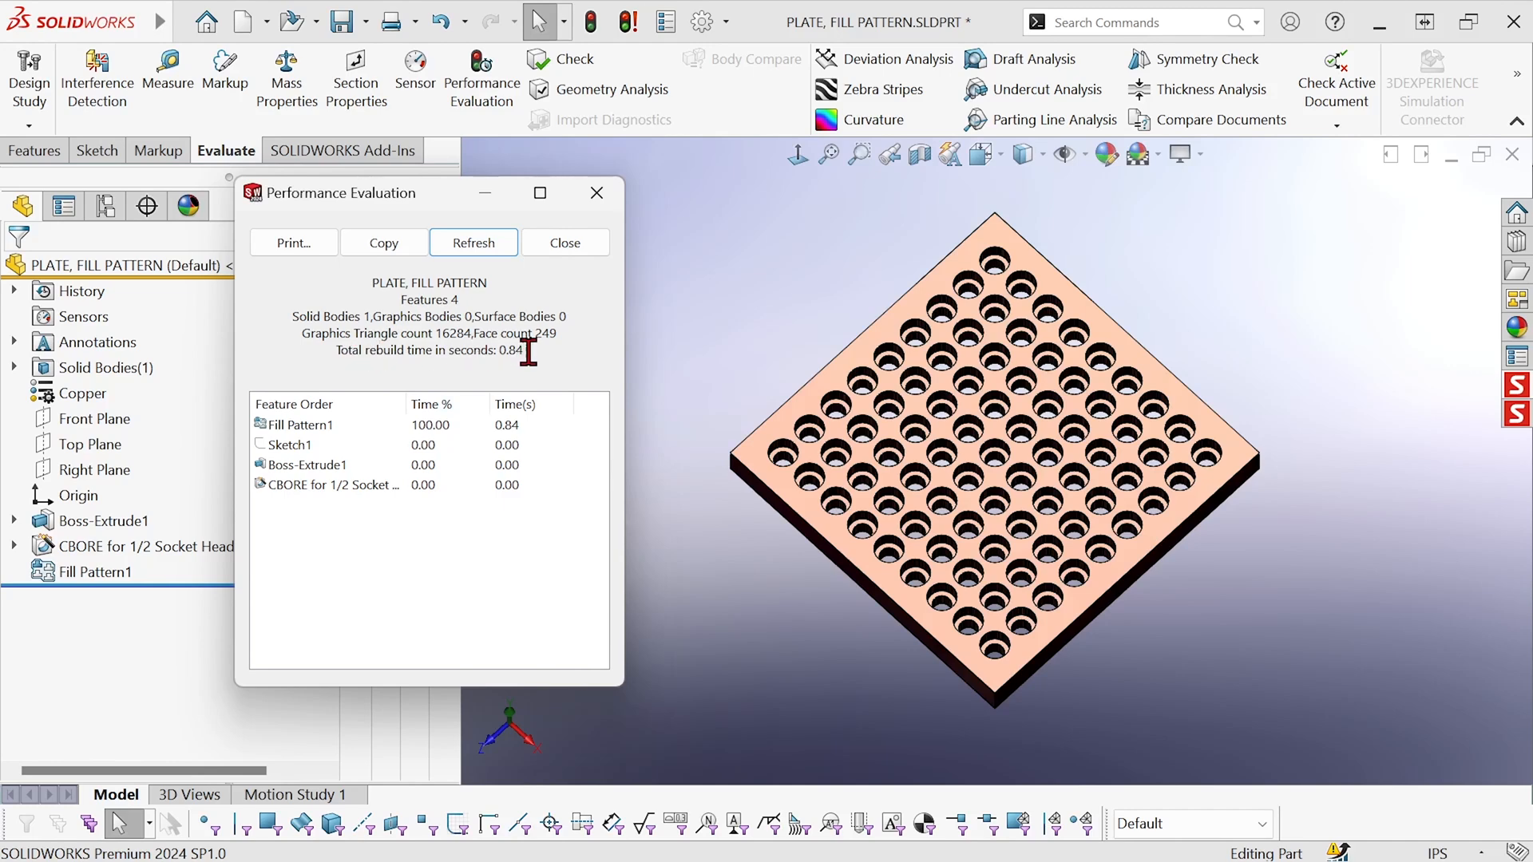
pyautogui.moveTo(506, 362)
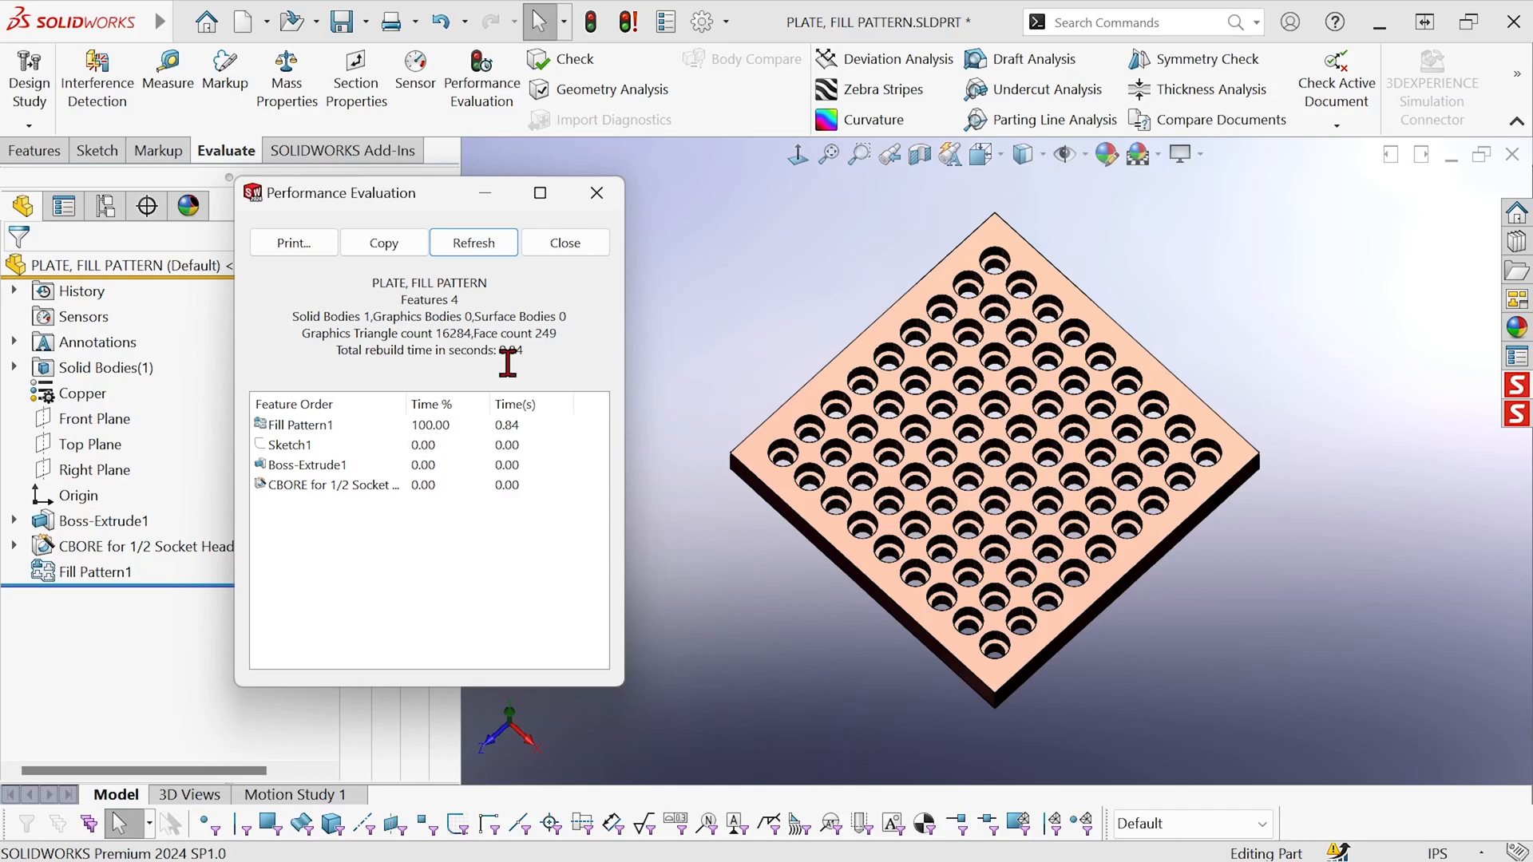
pyautogui.moveTo(445, 445)
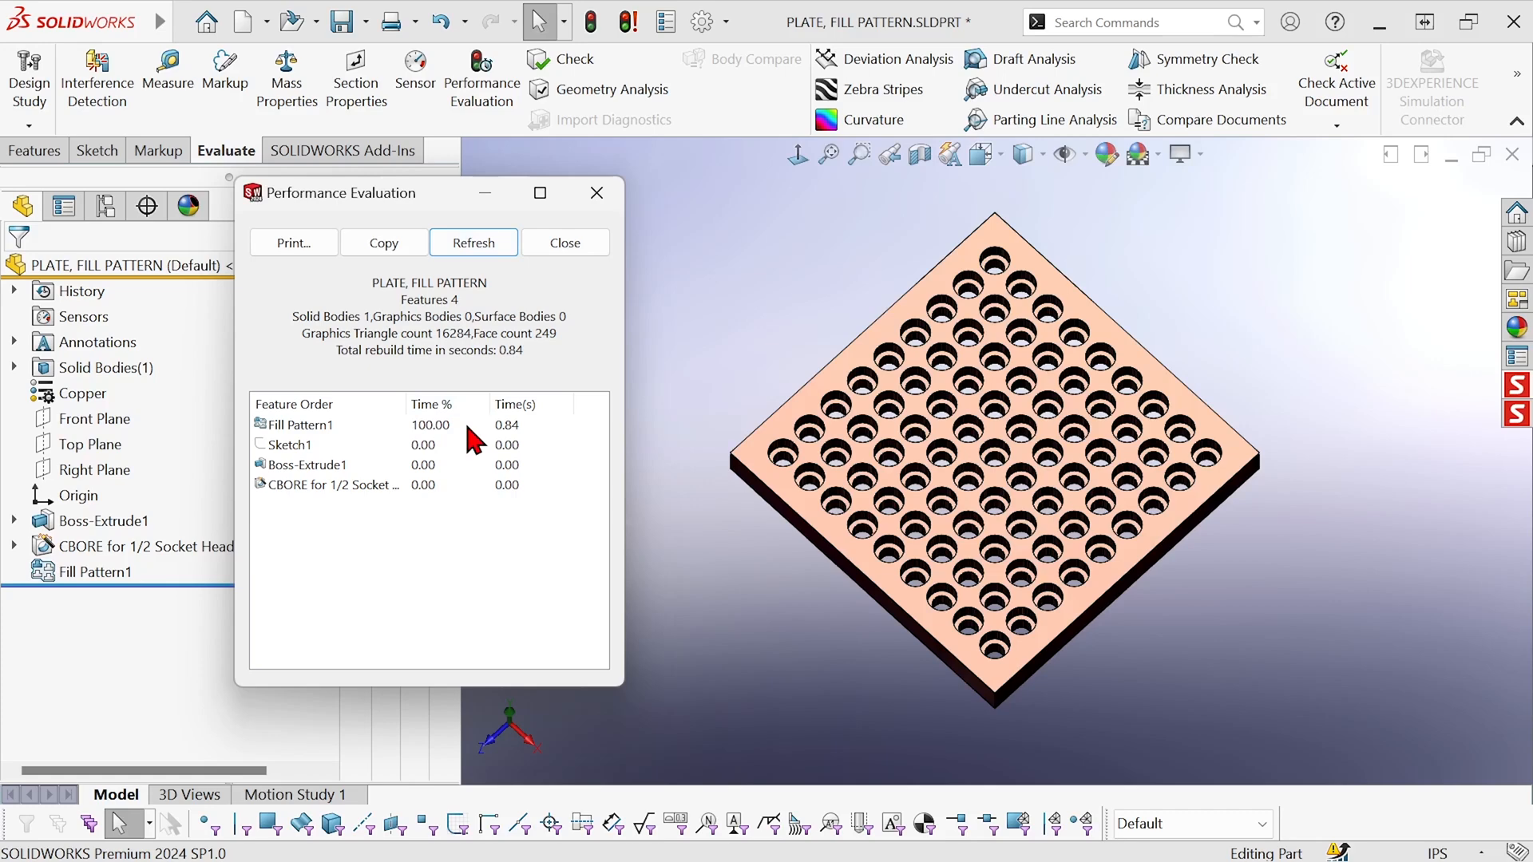
pyautogui.moveTo(305, 472)
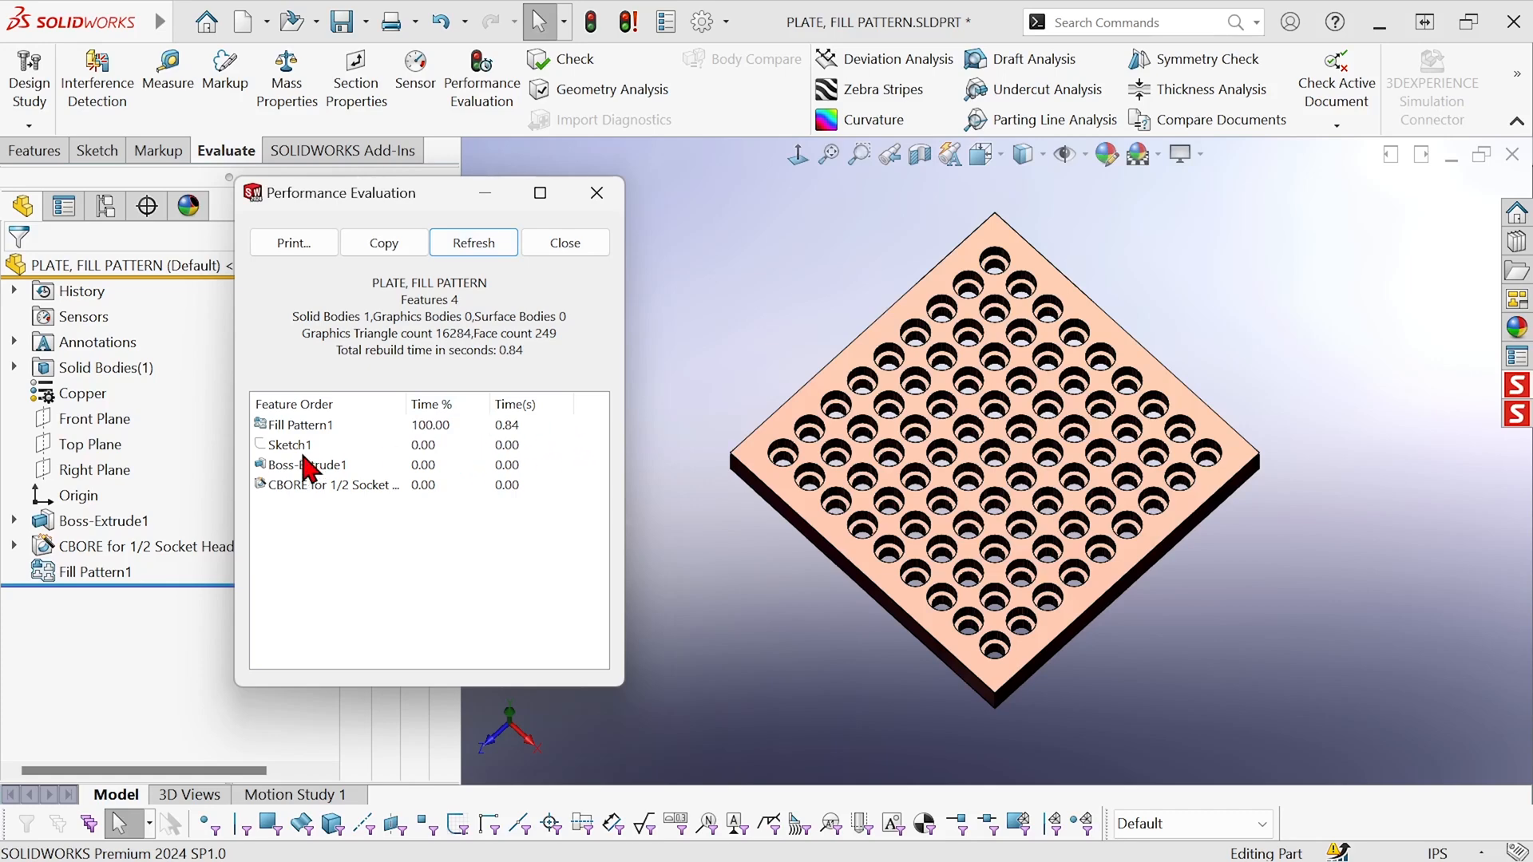
pyautogui.moveTo(300, 493)
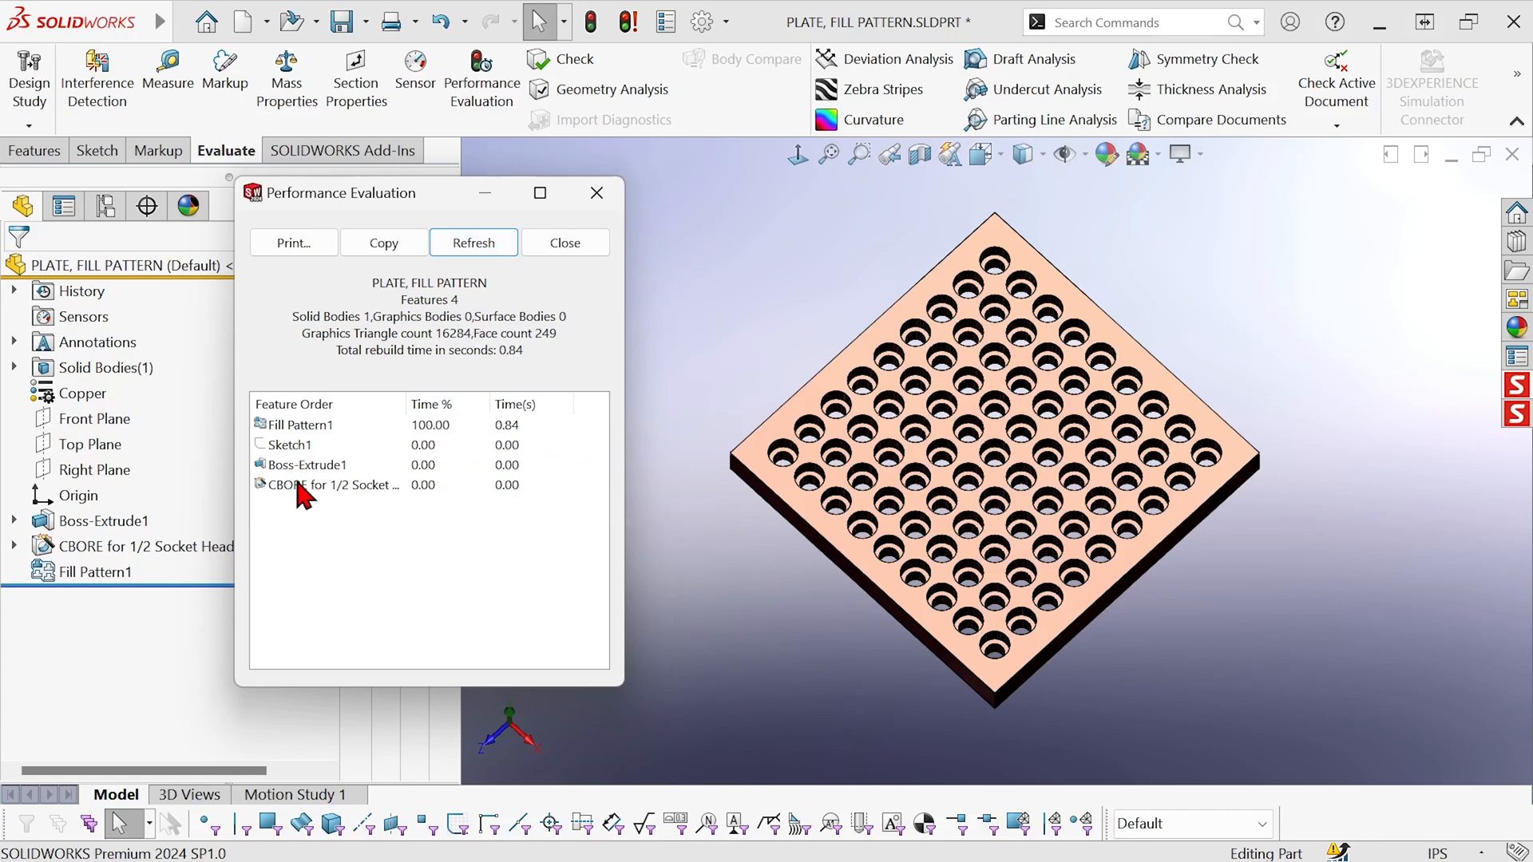
pyautogui.moveTo(523, 460)
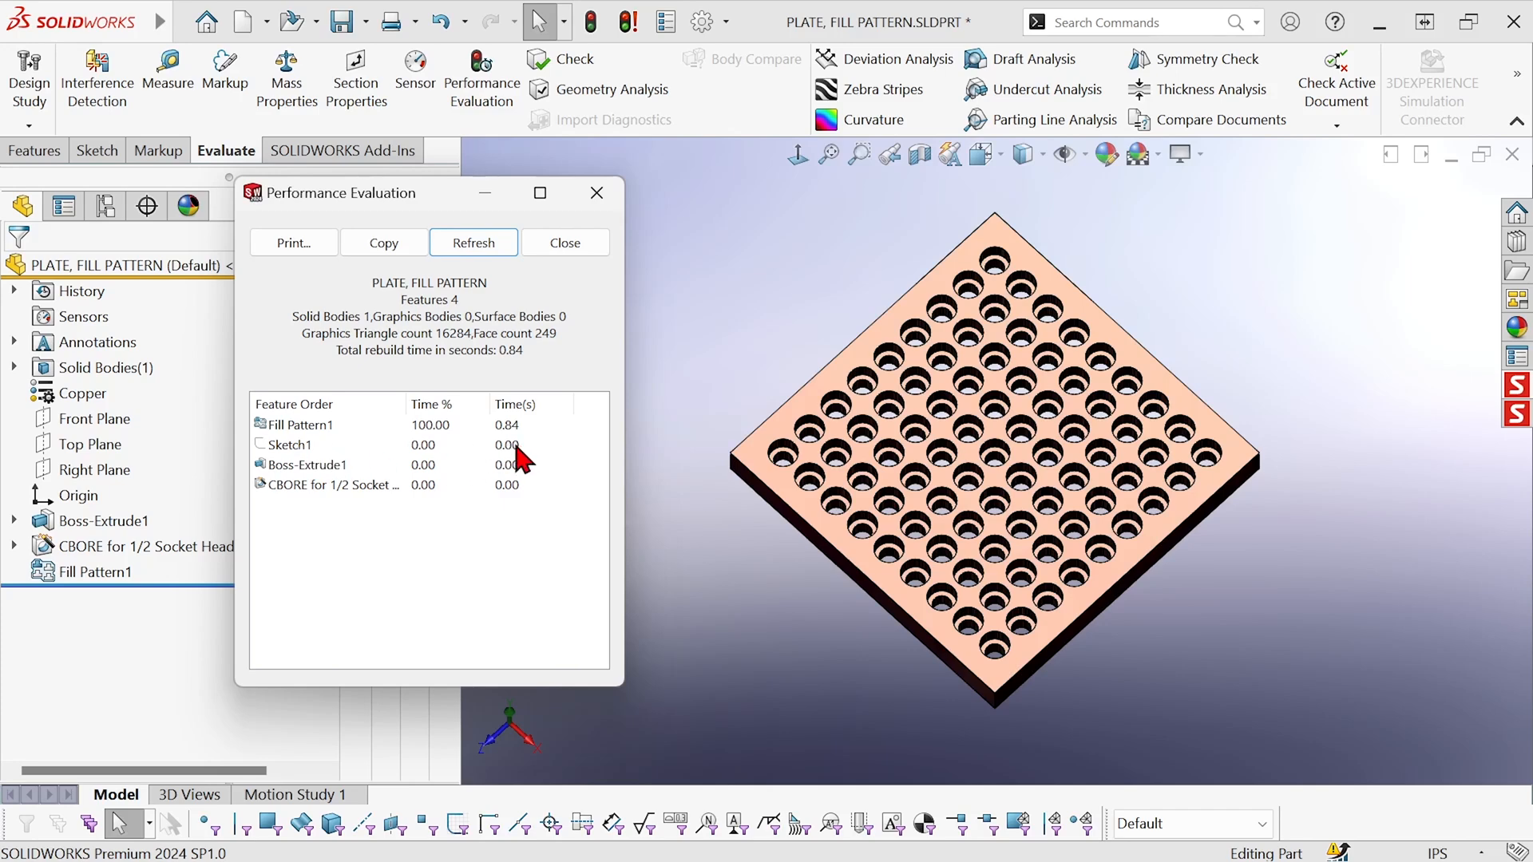
pyautogui.moveTo(505, 370)
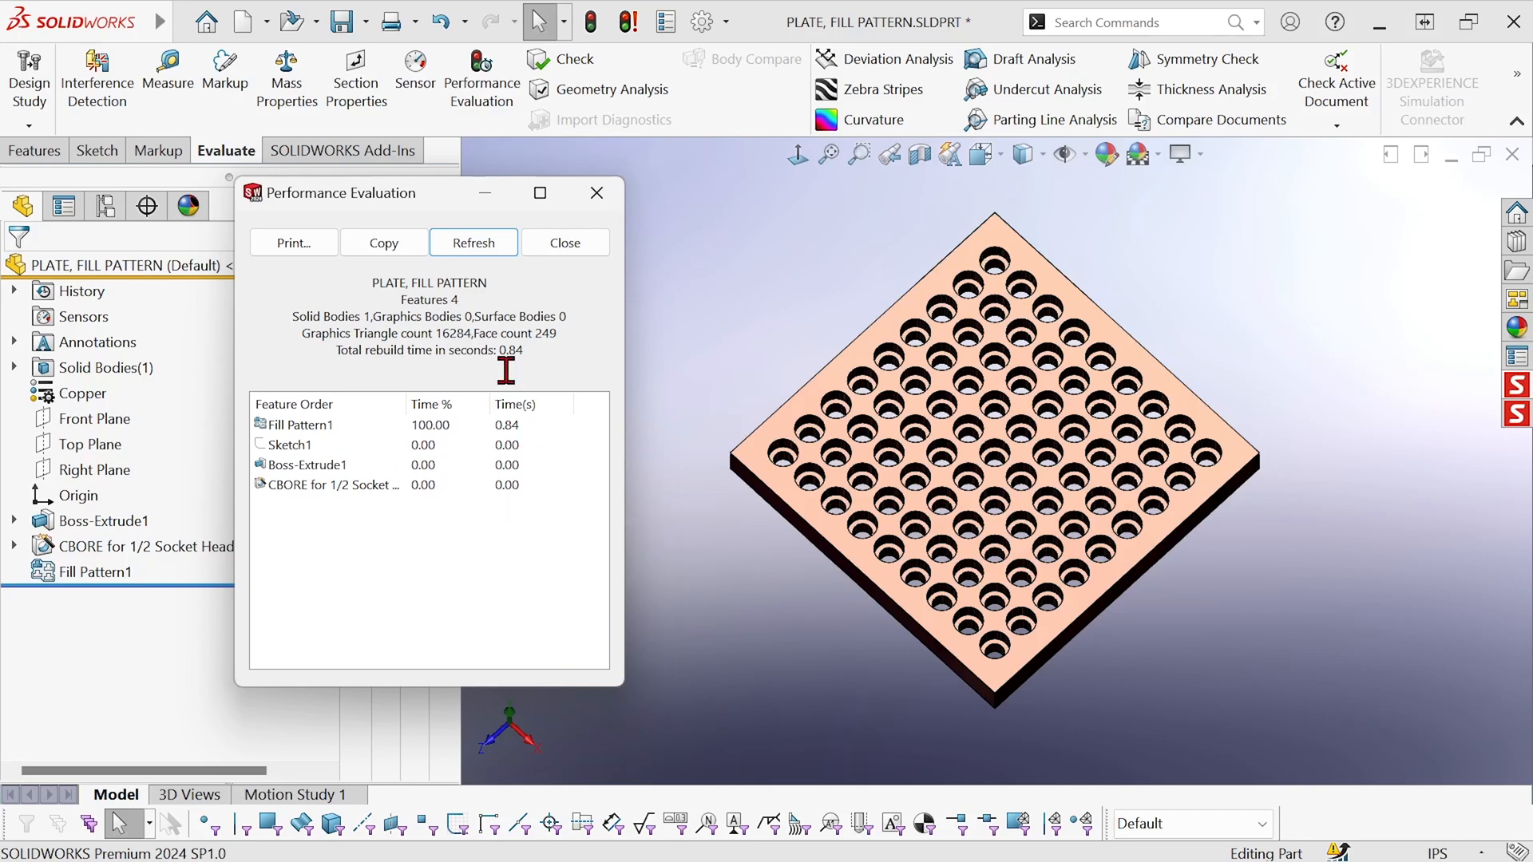
pyautogui.moveTo(532, 488)
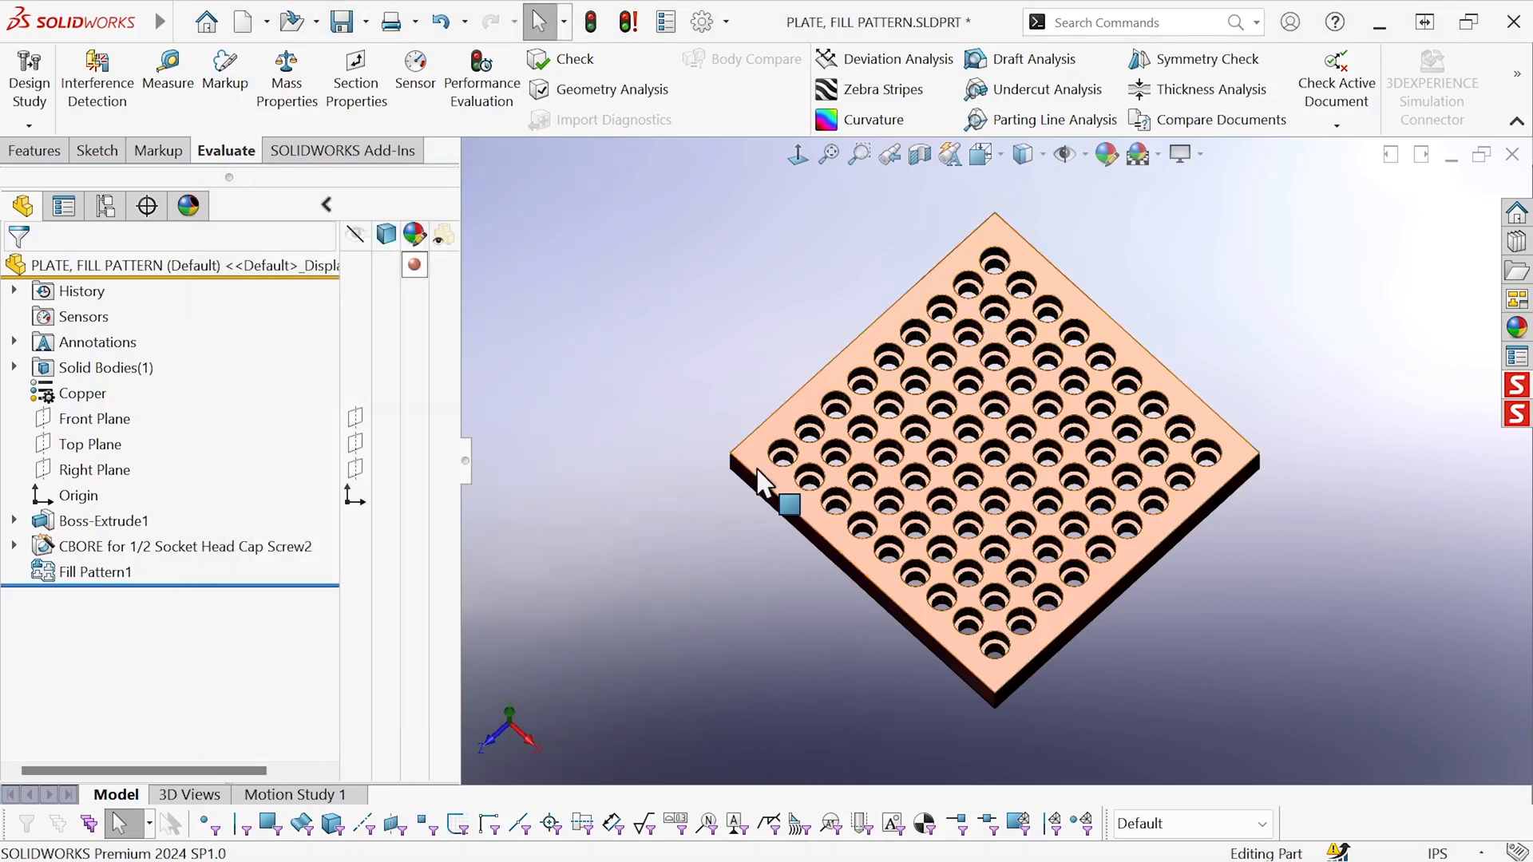
# Change Boss-Extrude1's plate dimension from 10 to 20
pyautogui.click(103, 520)
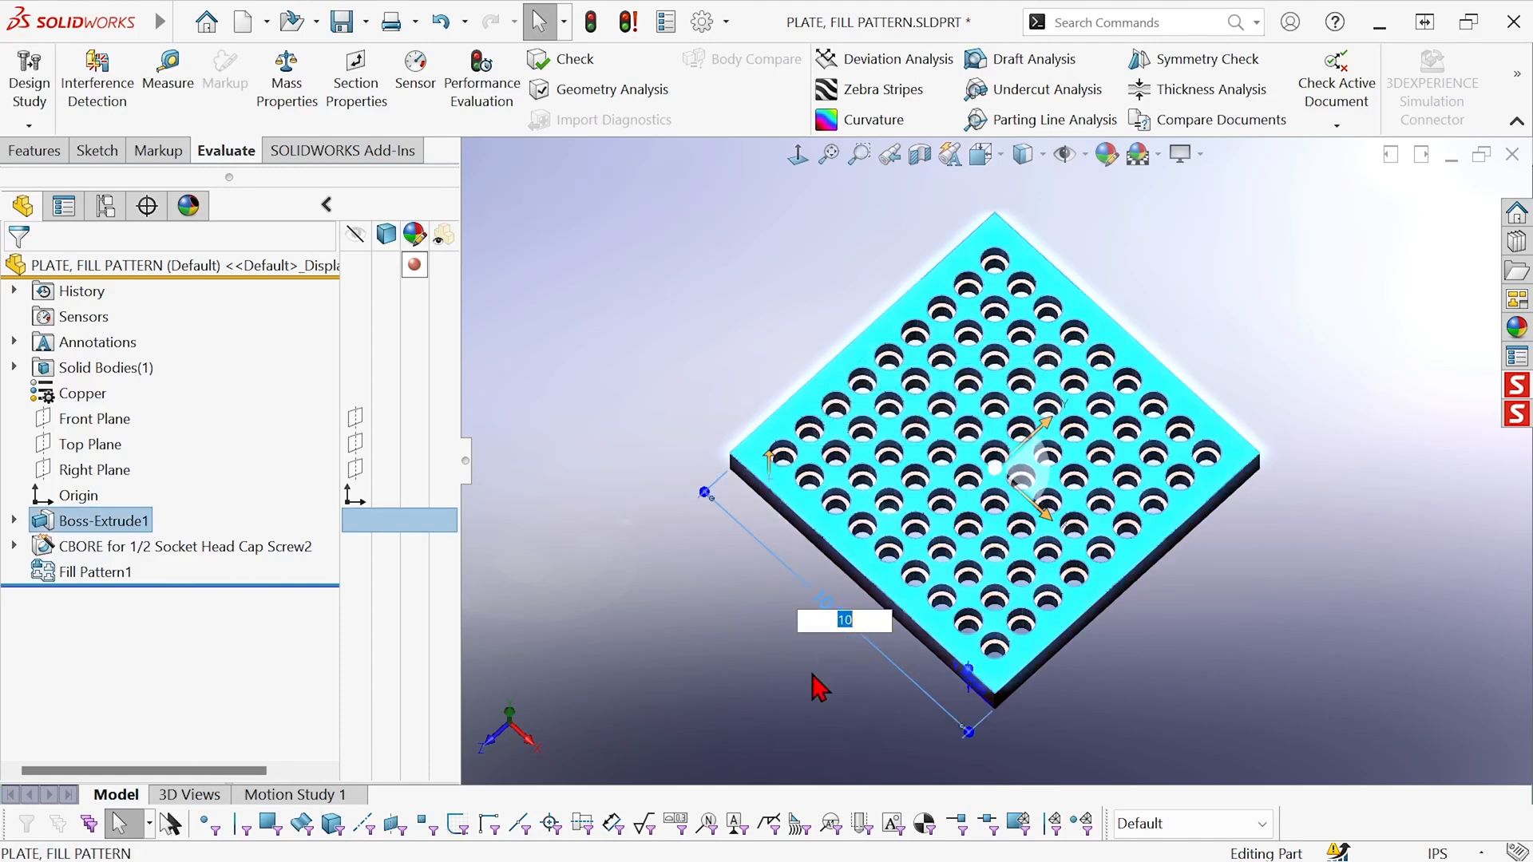
pyautogui.write('20')
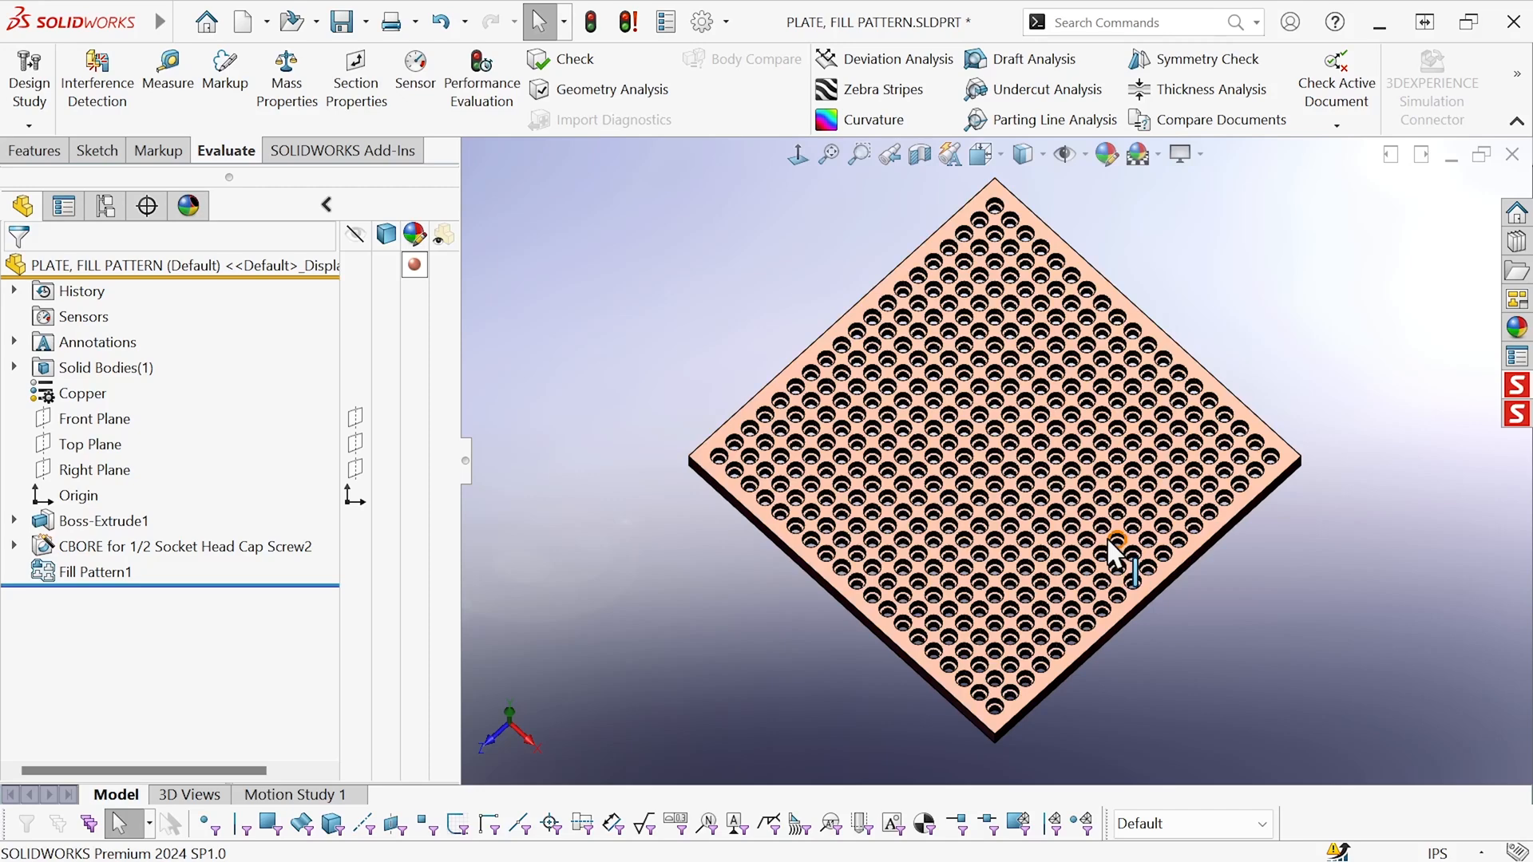
pyautogui.moveTo(1046, 450)
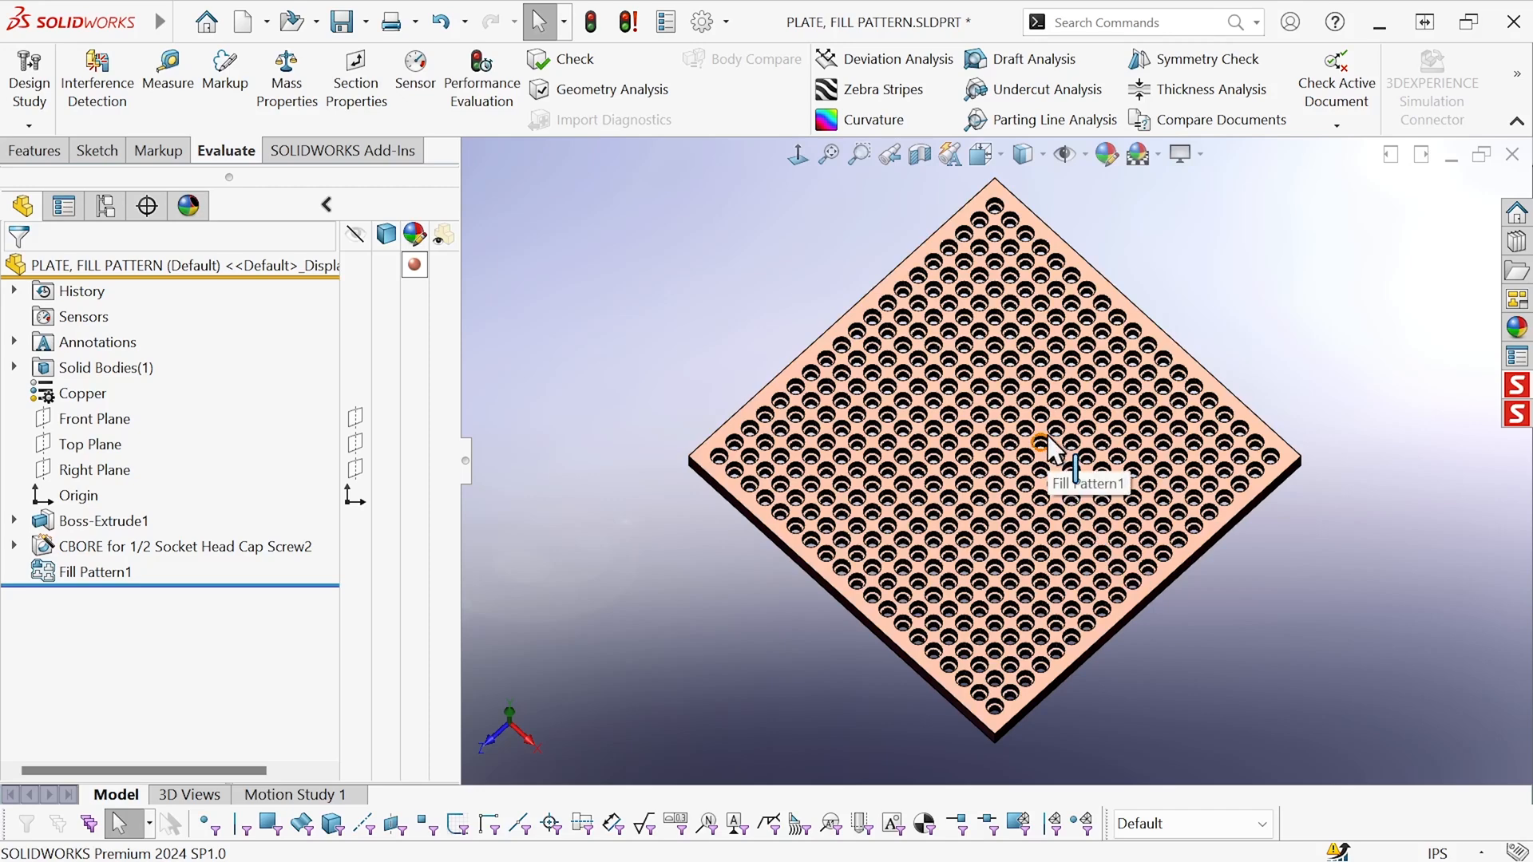
pyautogui.moveTo(481, 78)
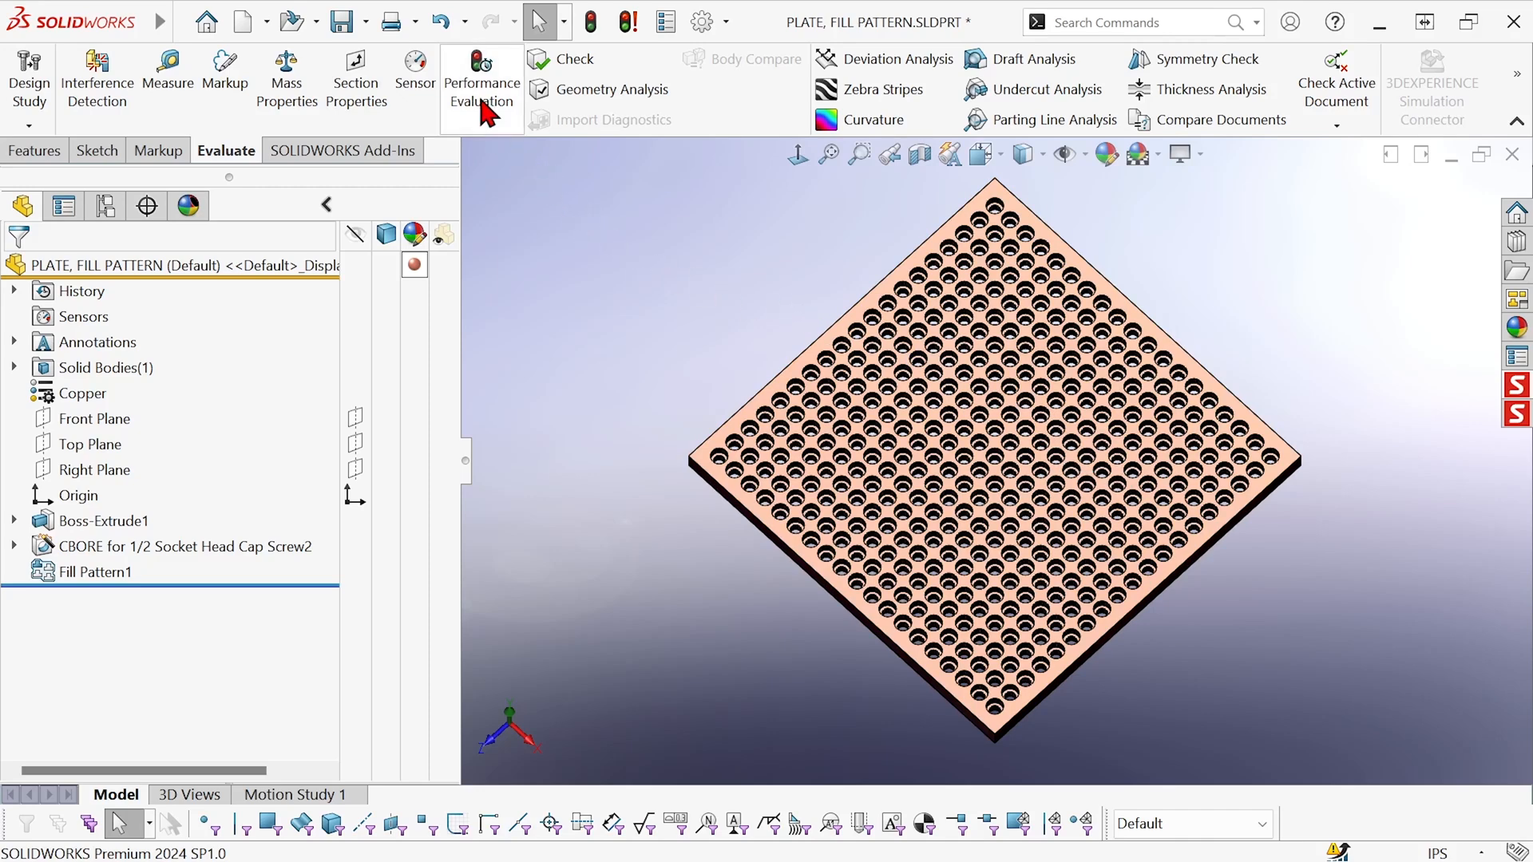
# Check the 4.30-second rebuild report, then edit Fill Pattern1
pyautogui.click(481, 79)
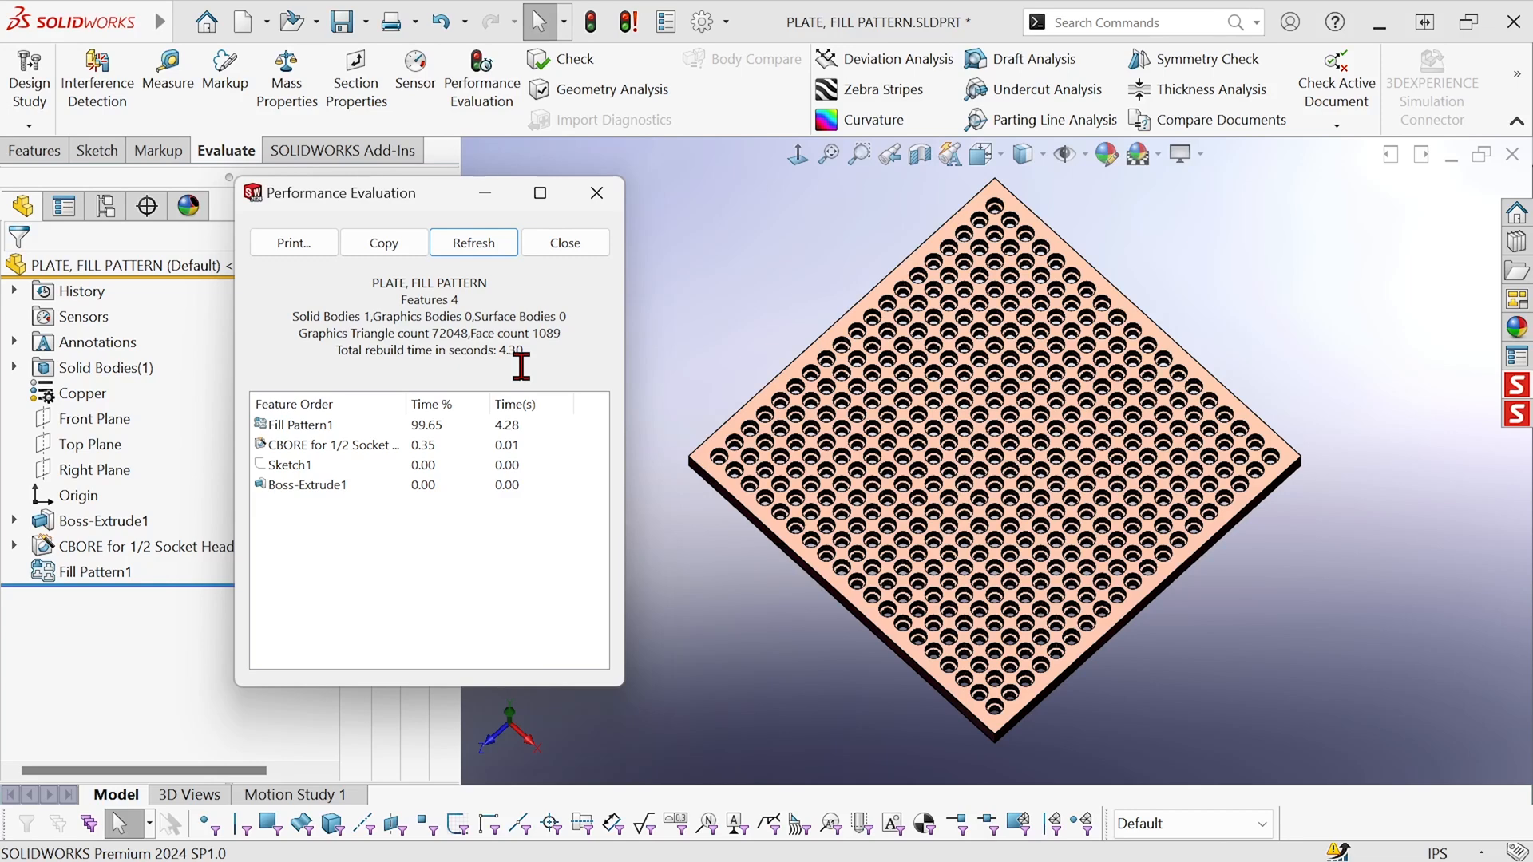
pyautogui.moveTo(408, 443)
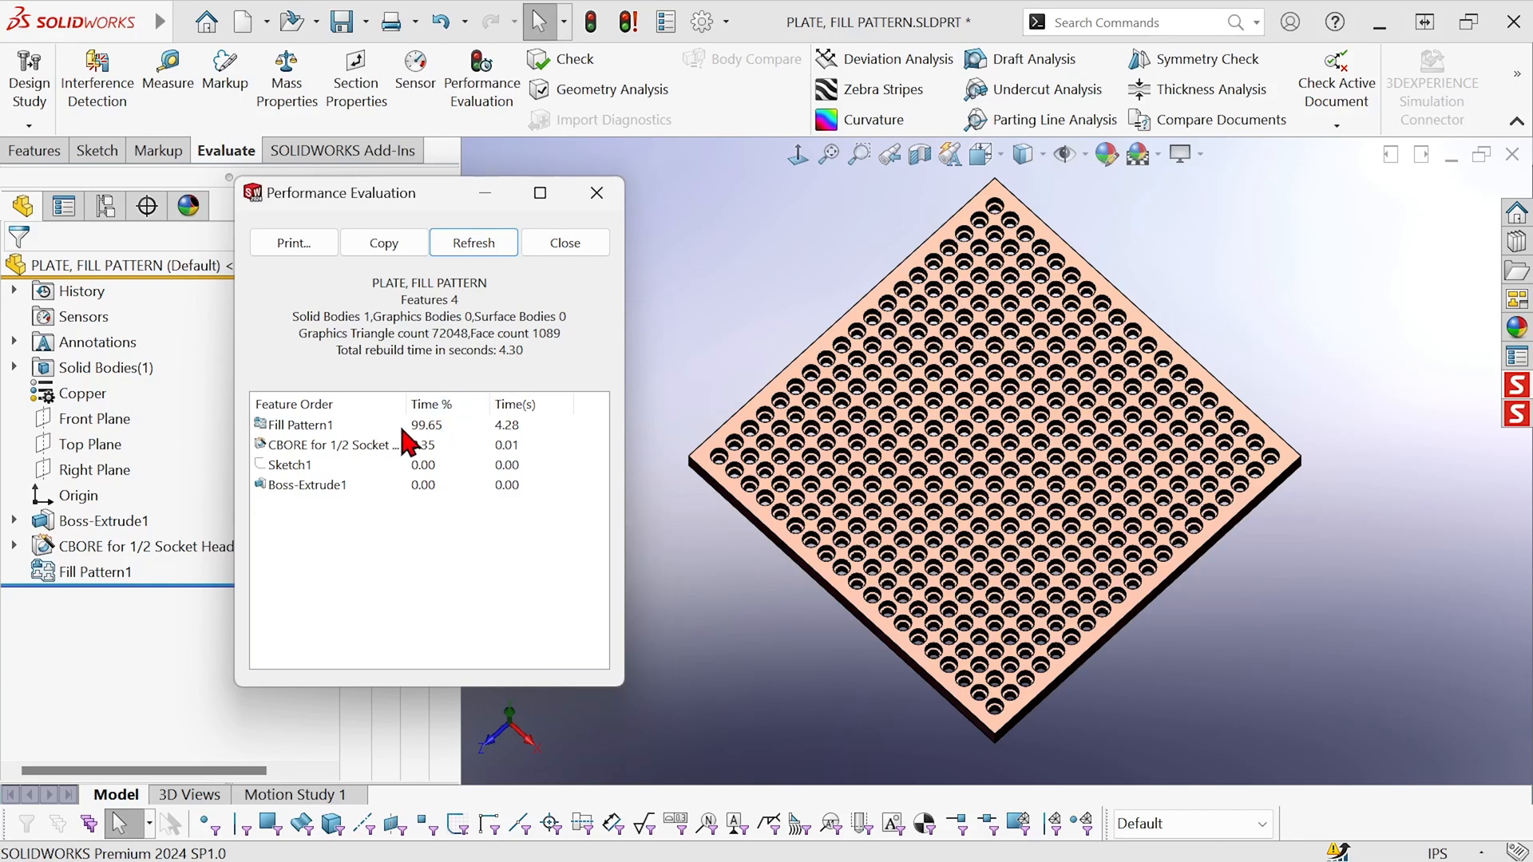
pyautogui.moveTo(447, 448)
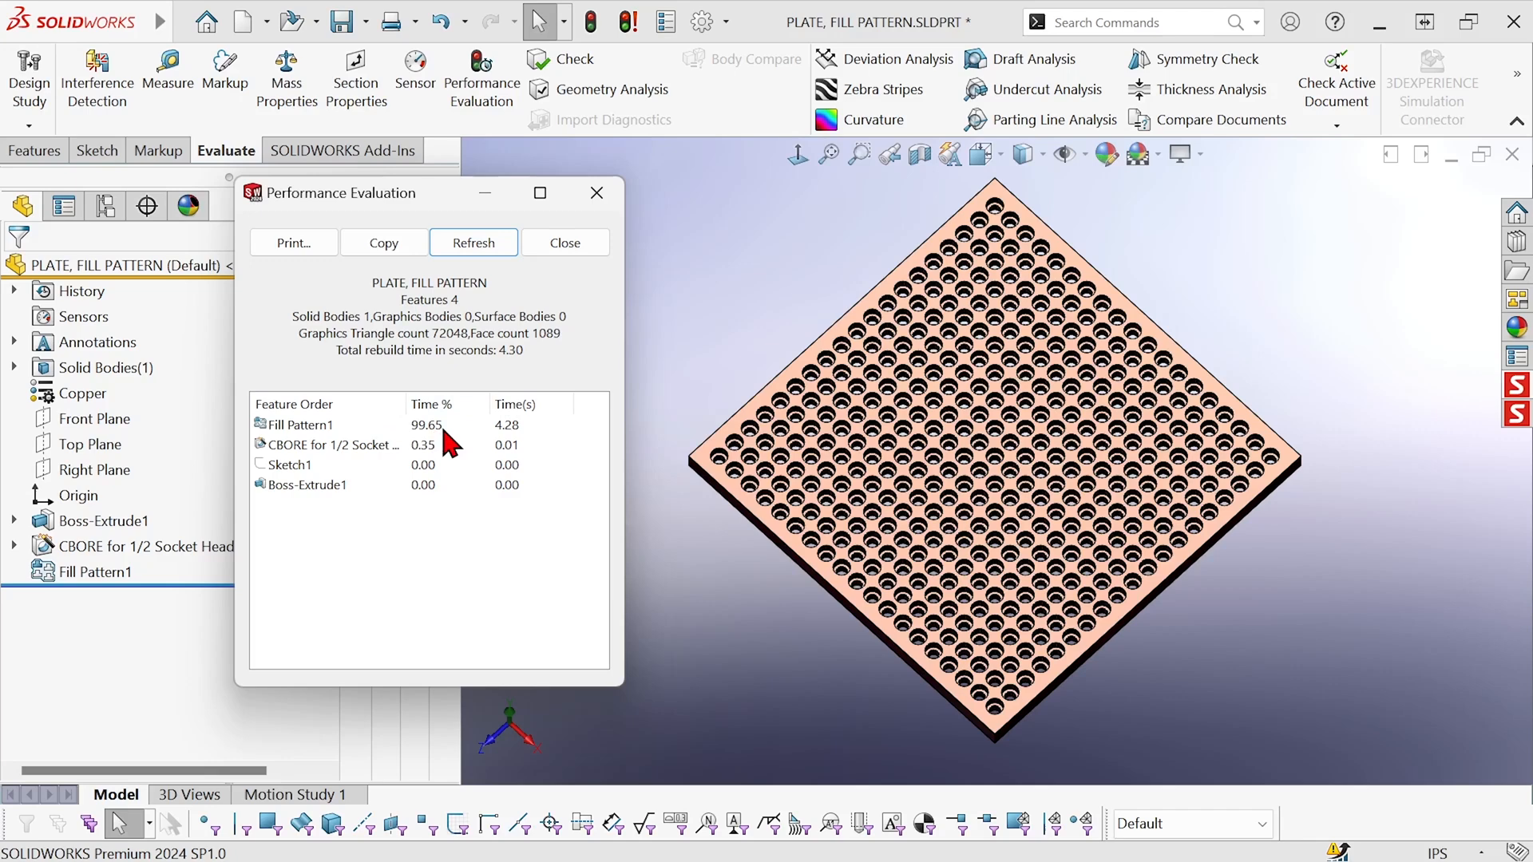
pyautogui.moveTo(552, 504)
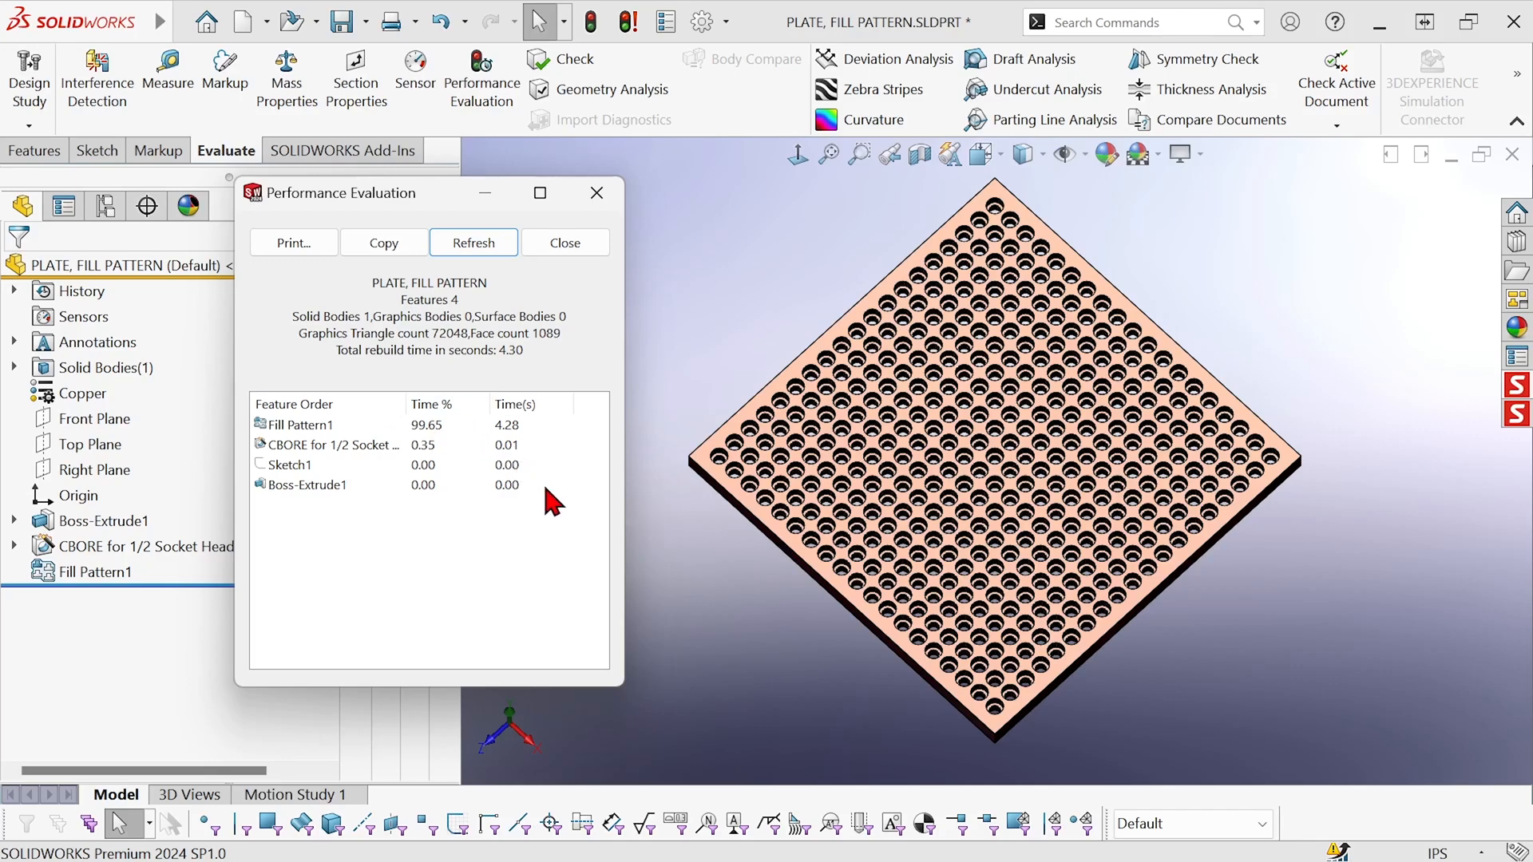
pyautogui.moveTo(501, 354)
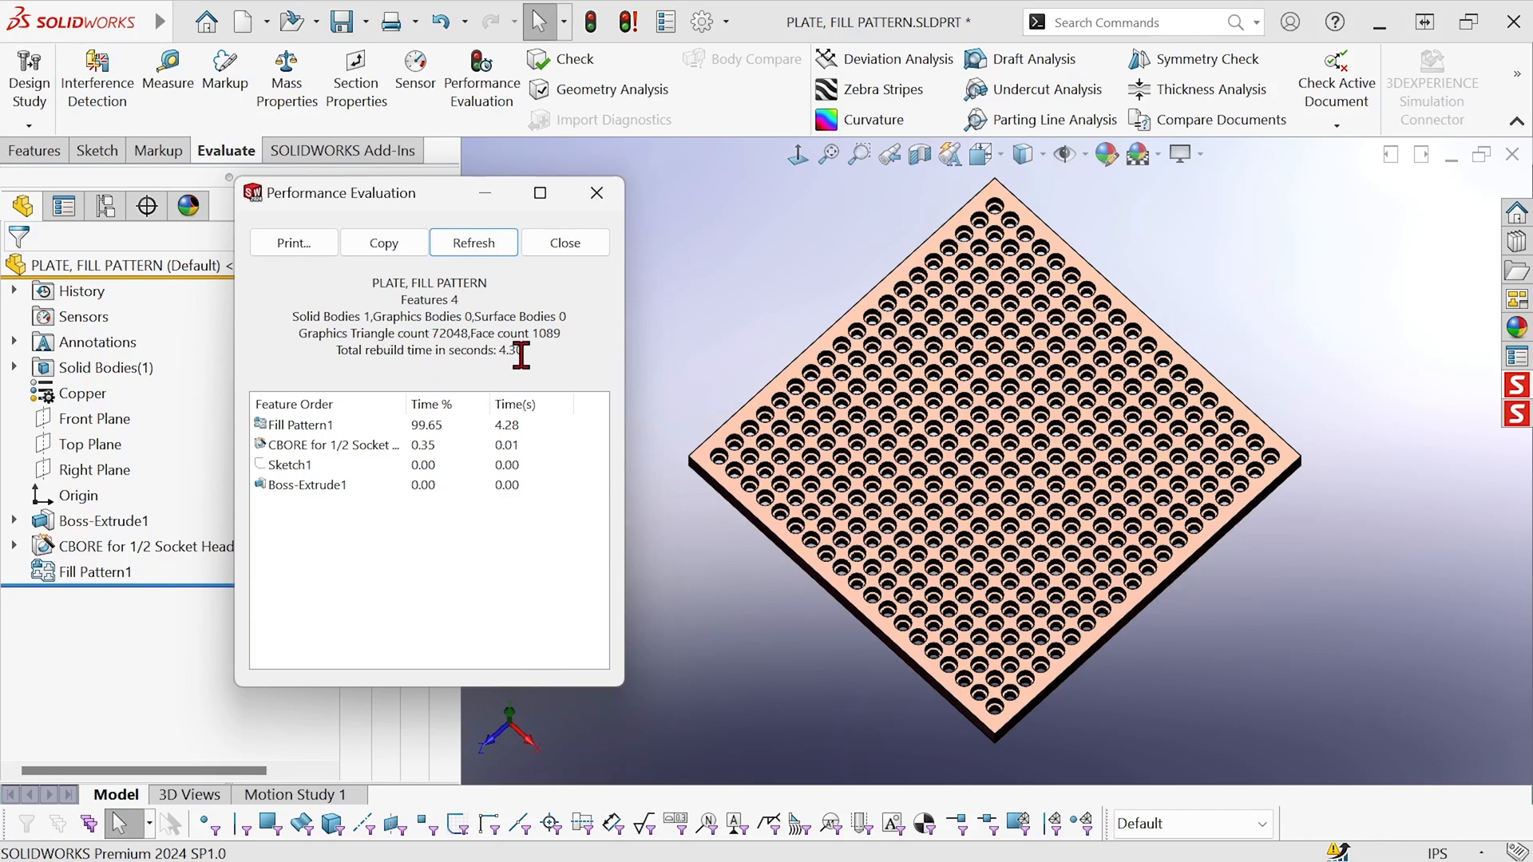
pyautogui.doubleClick(509, 350)
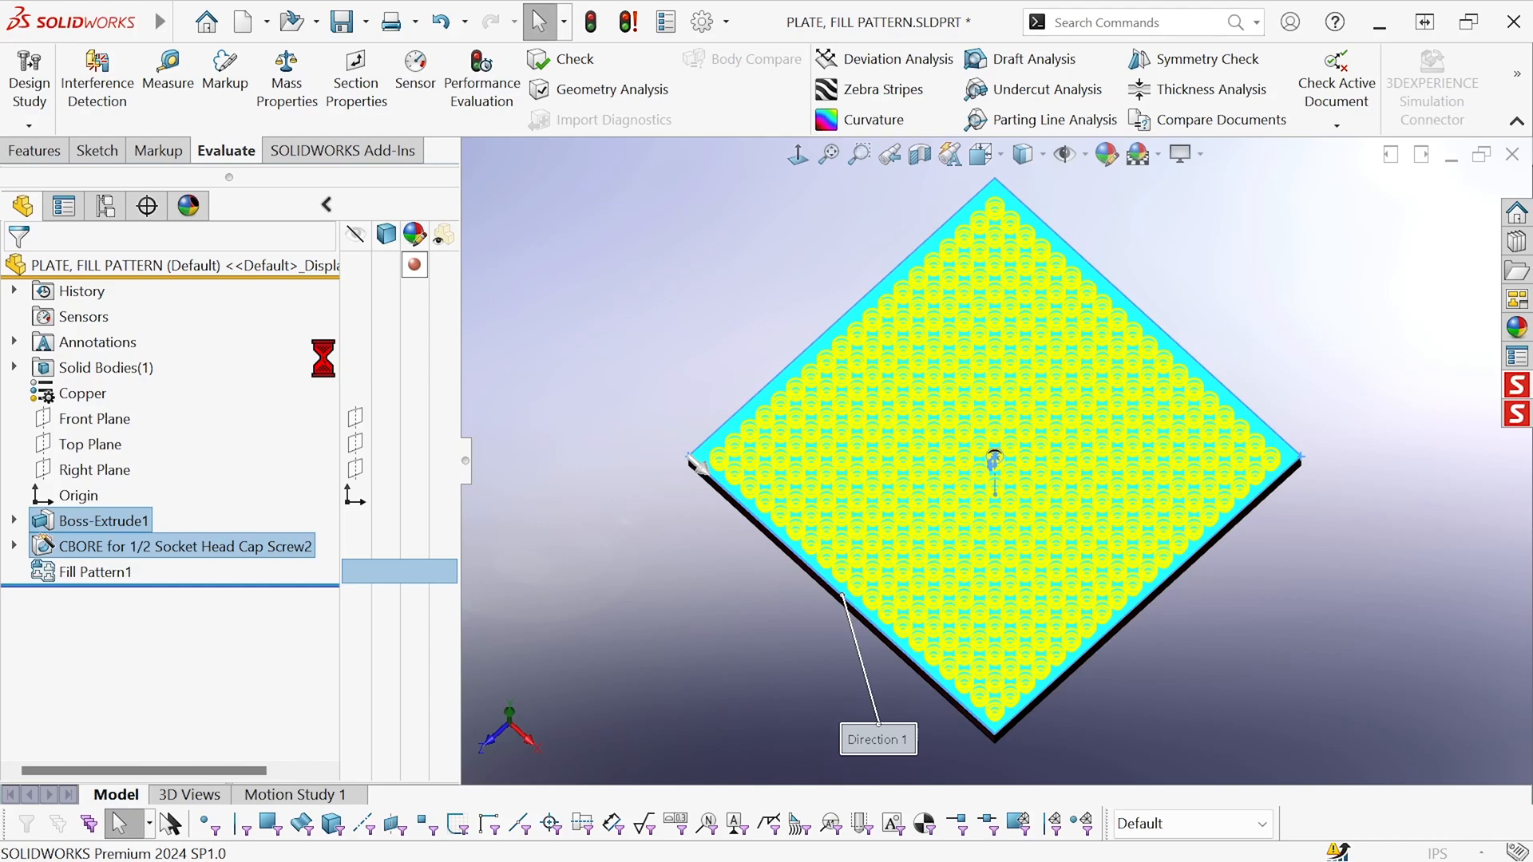
# Enable Geometry pattern in Fill Pattern1's options and accept the edit
pyautogui.doubleClick(96, 572)
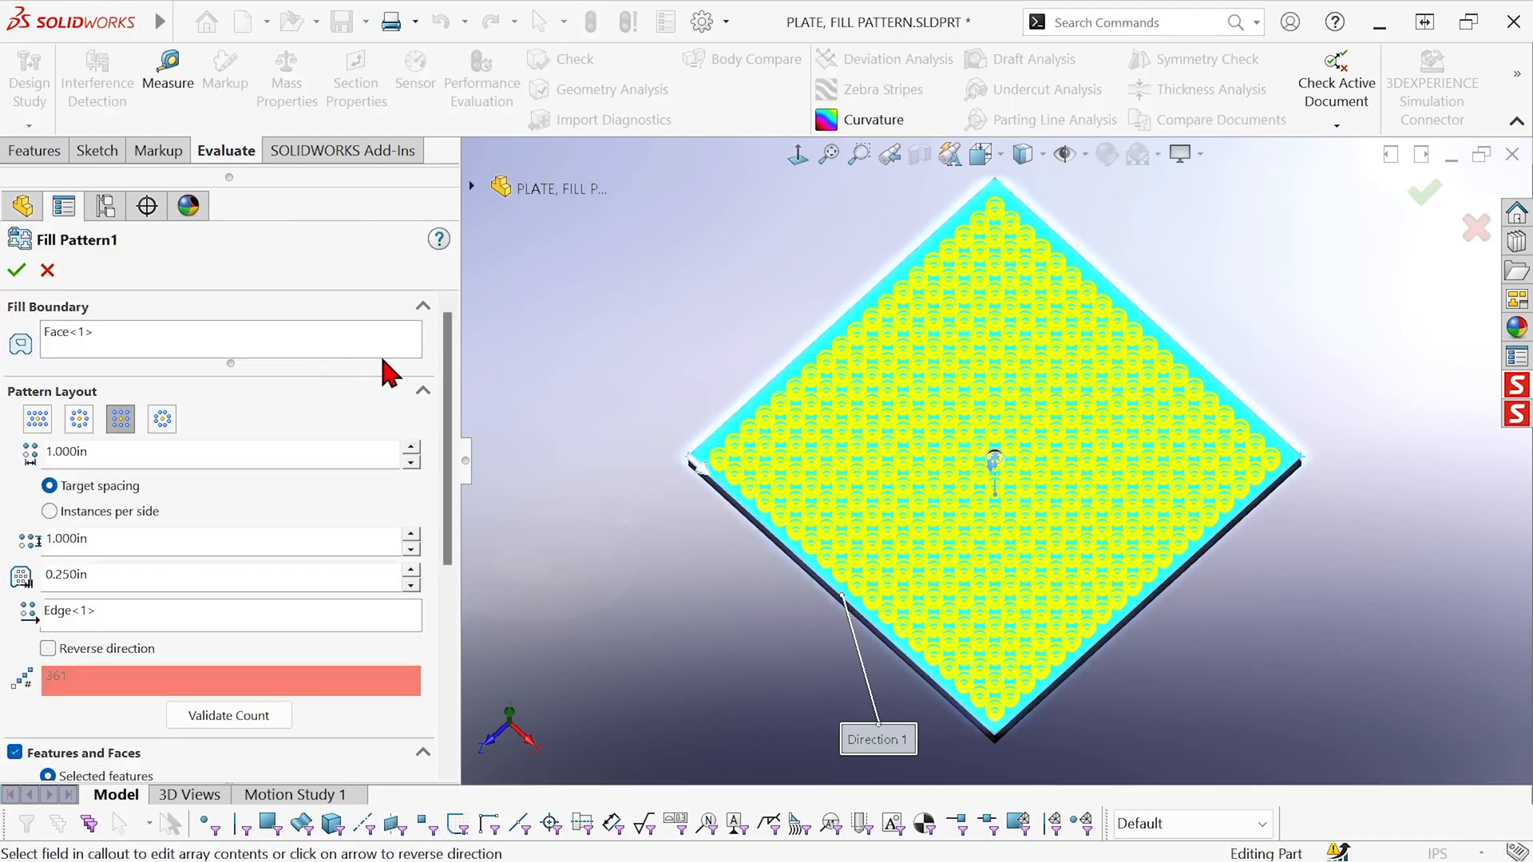
pyautogui.scroll(-3)
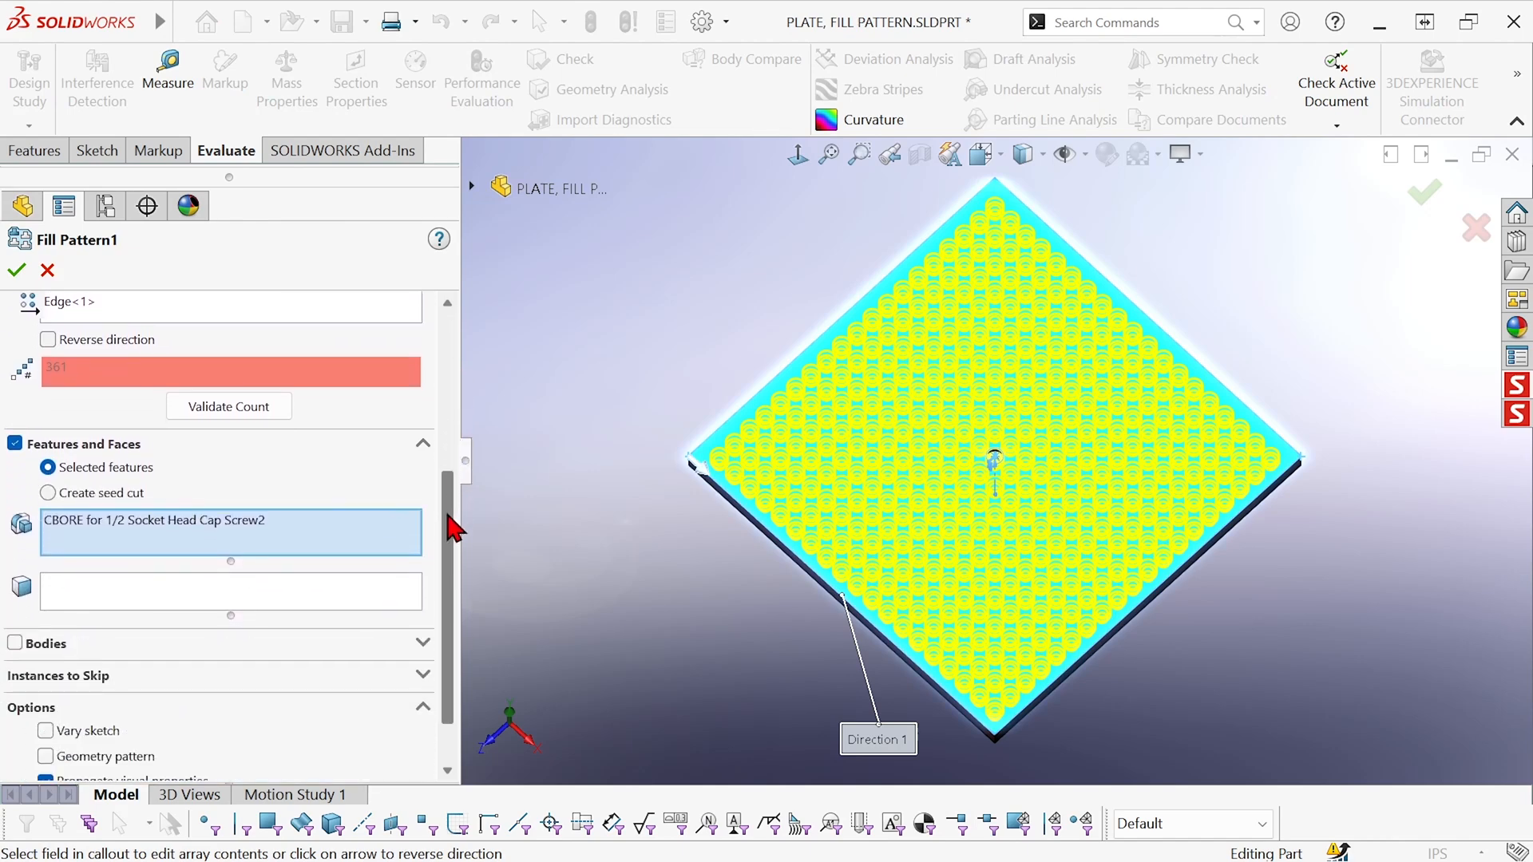
pyautogui.scroll(-3)
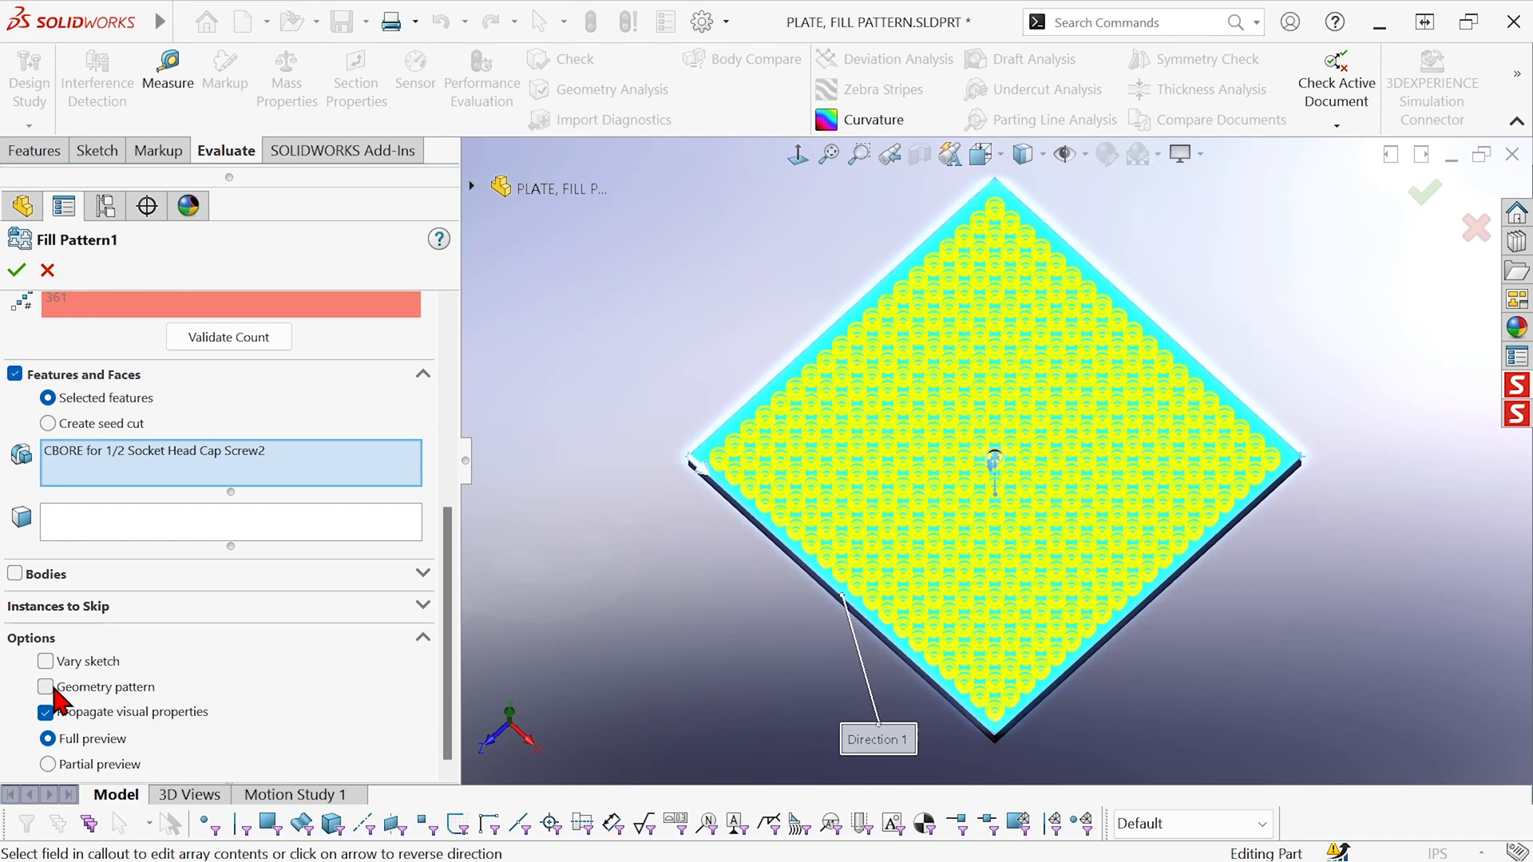
pyautogui.press('ctrl')
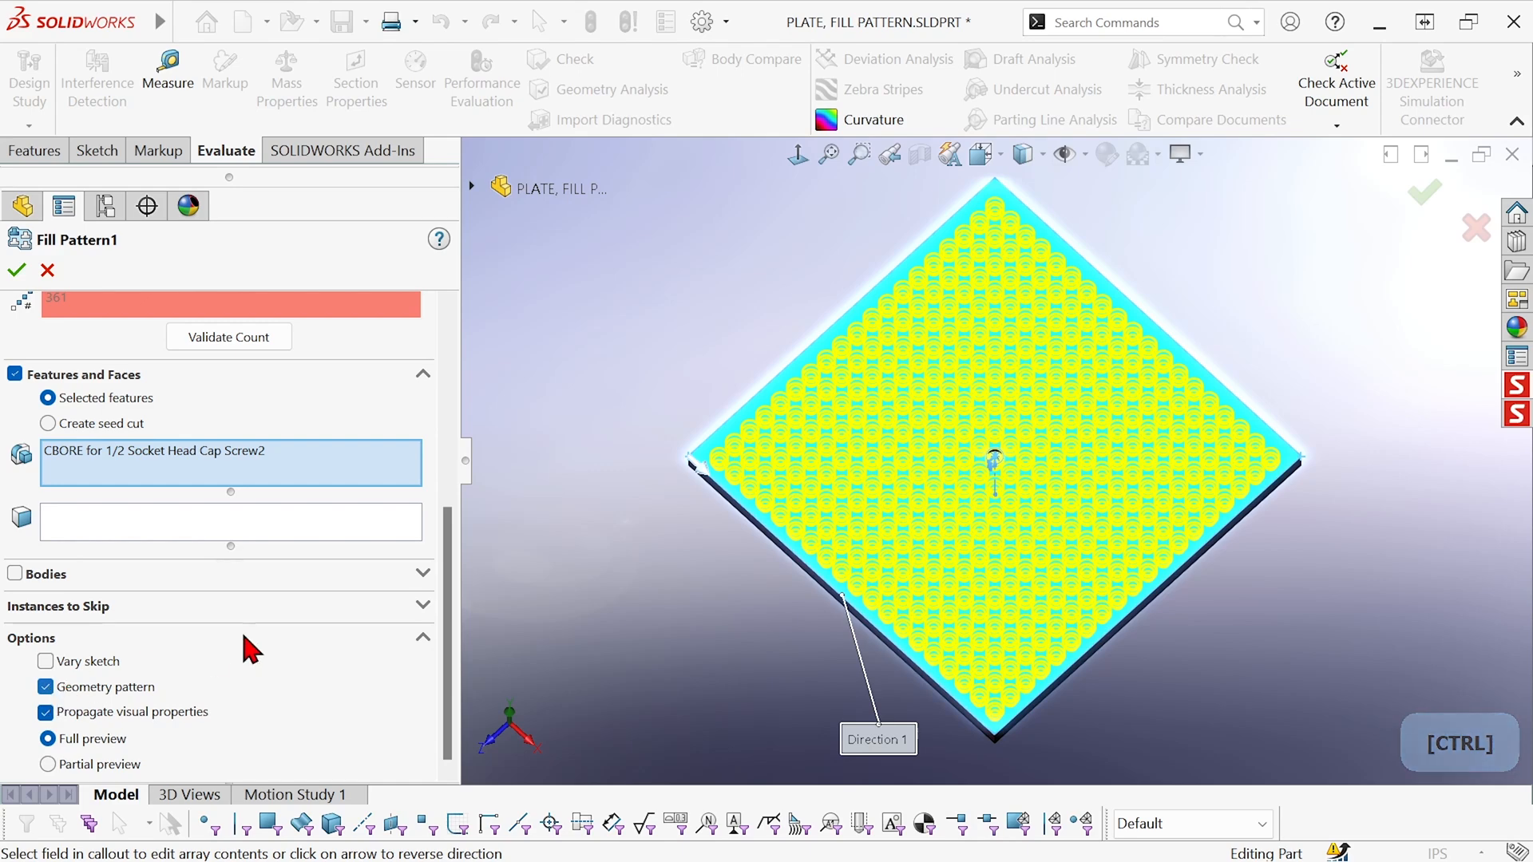
pyautogui.moveTo(610, 626)
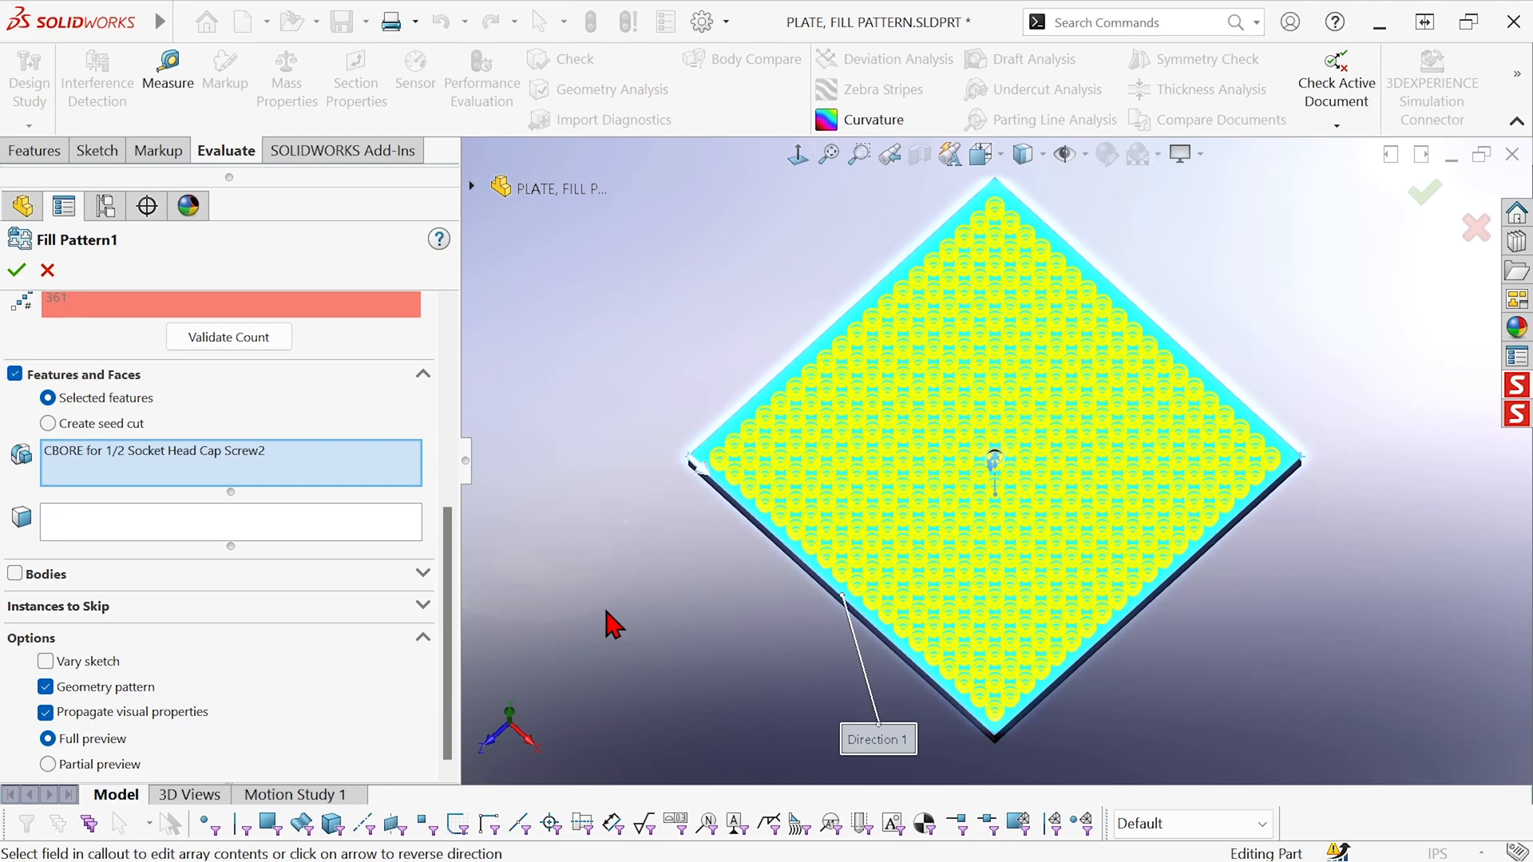
pyautogui.moveTo(748, 567)
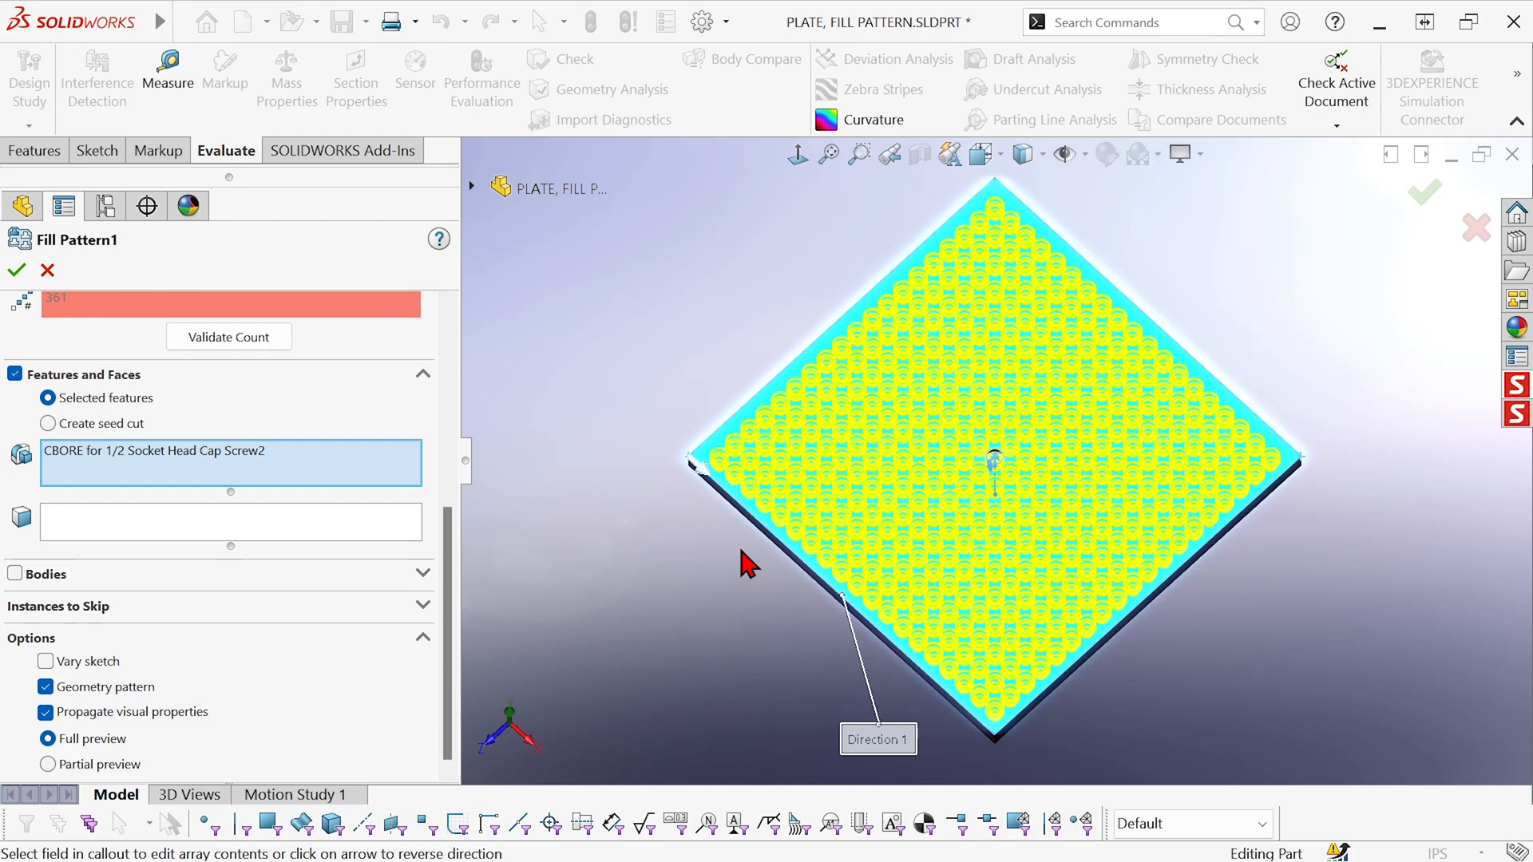
pyautogui.moveTo(80, 696)
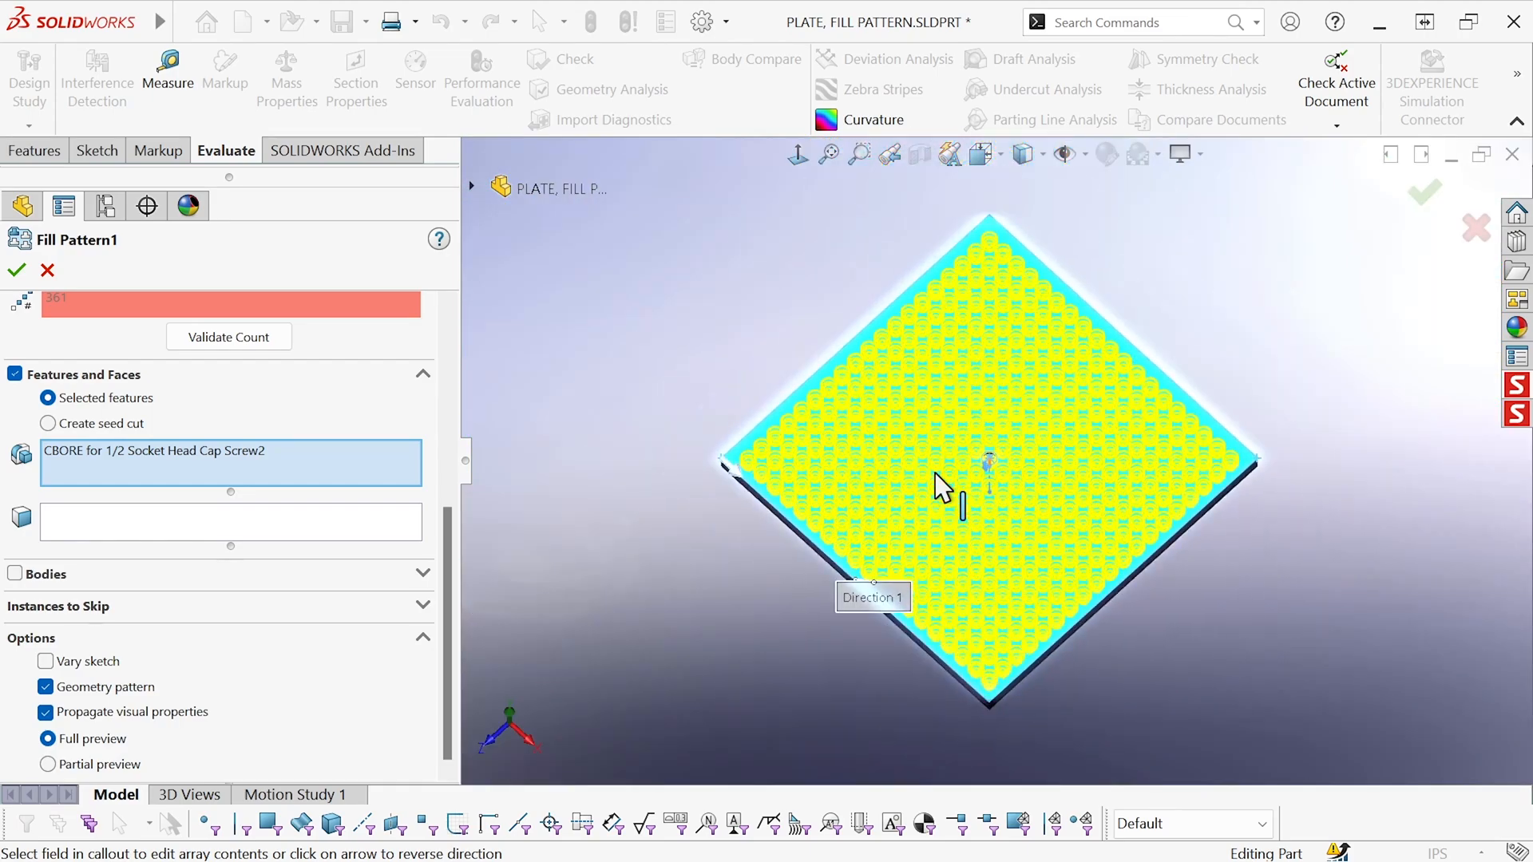
pyautogui.moveTo(453, 341)
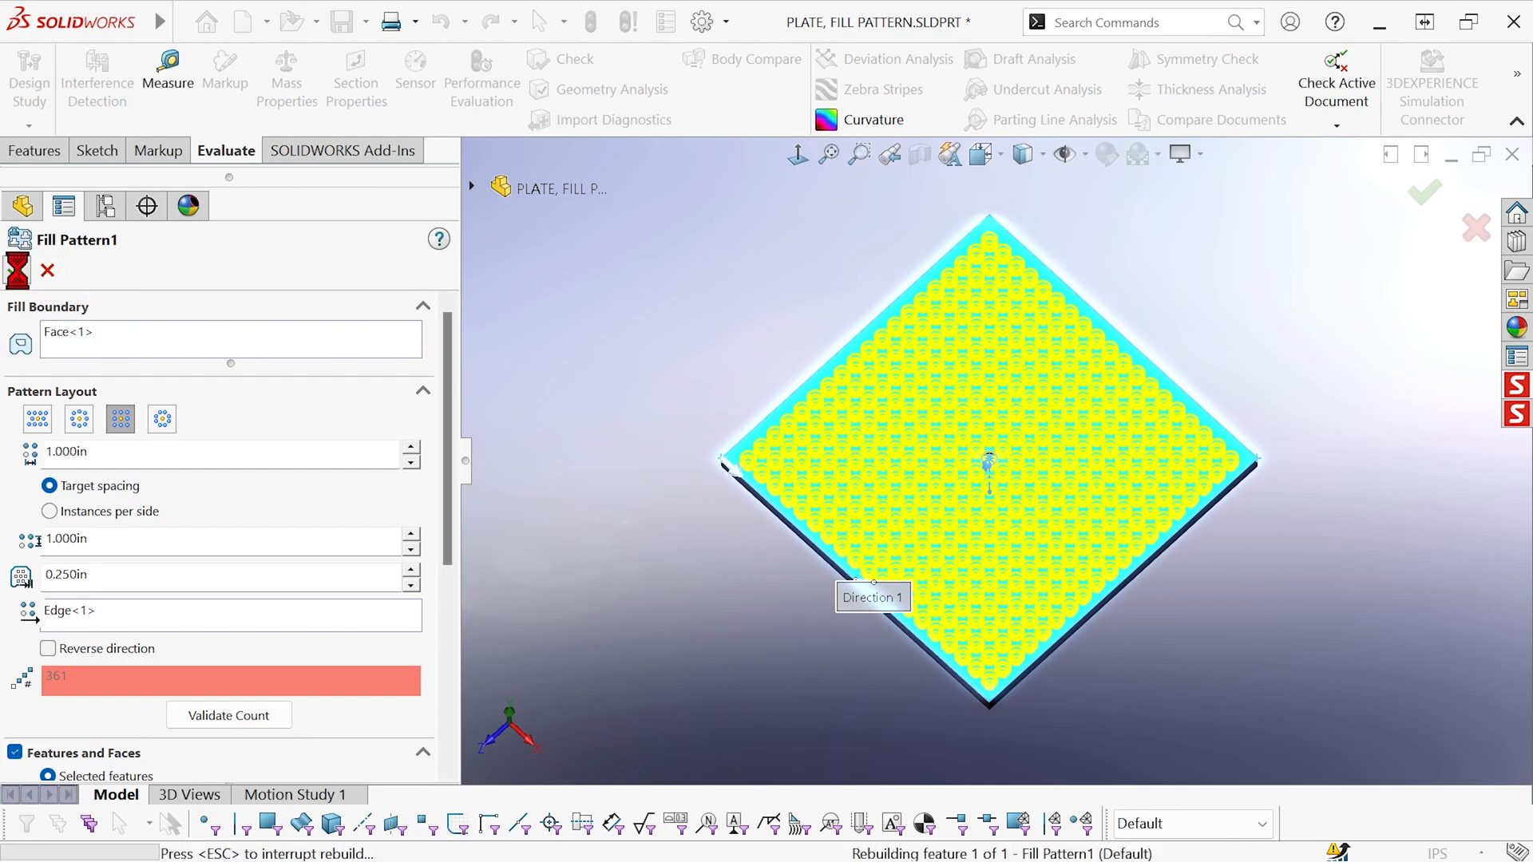
pyautogui.click(1424, 191)
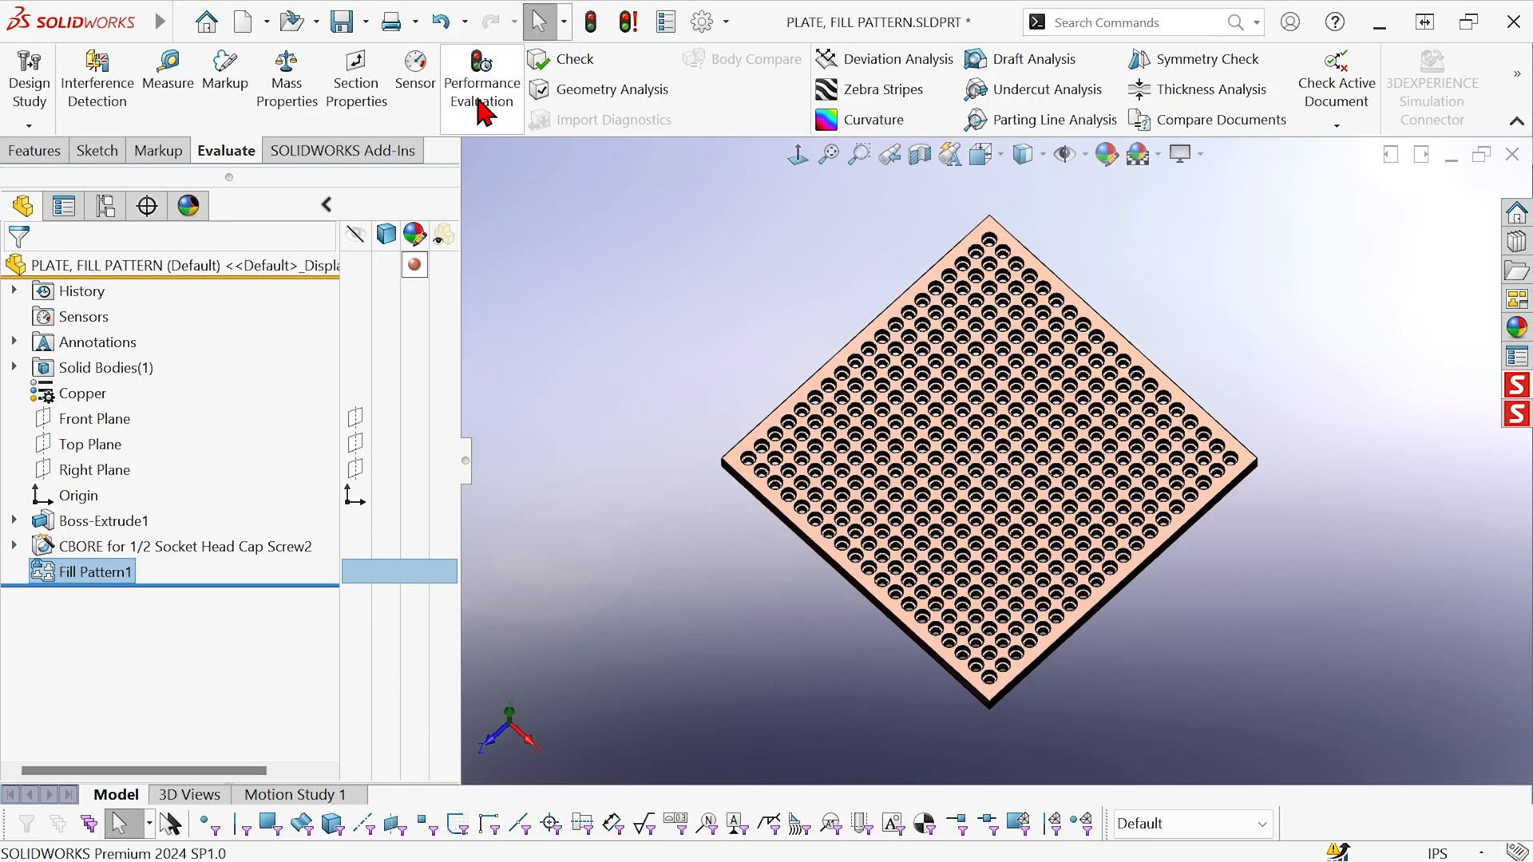
# Run Performance Evaluation to see the 0.55 s total rebuild, Fill Pattern1 at 0.53 s
pyautogui.click(481, 79)
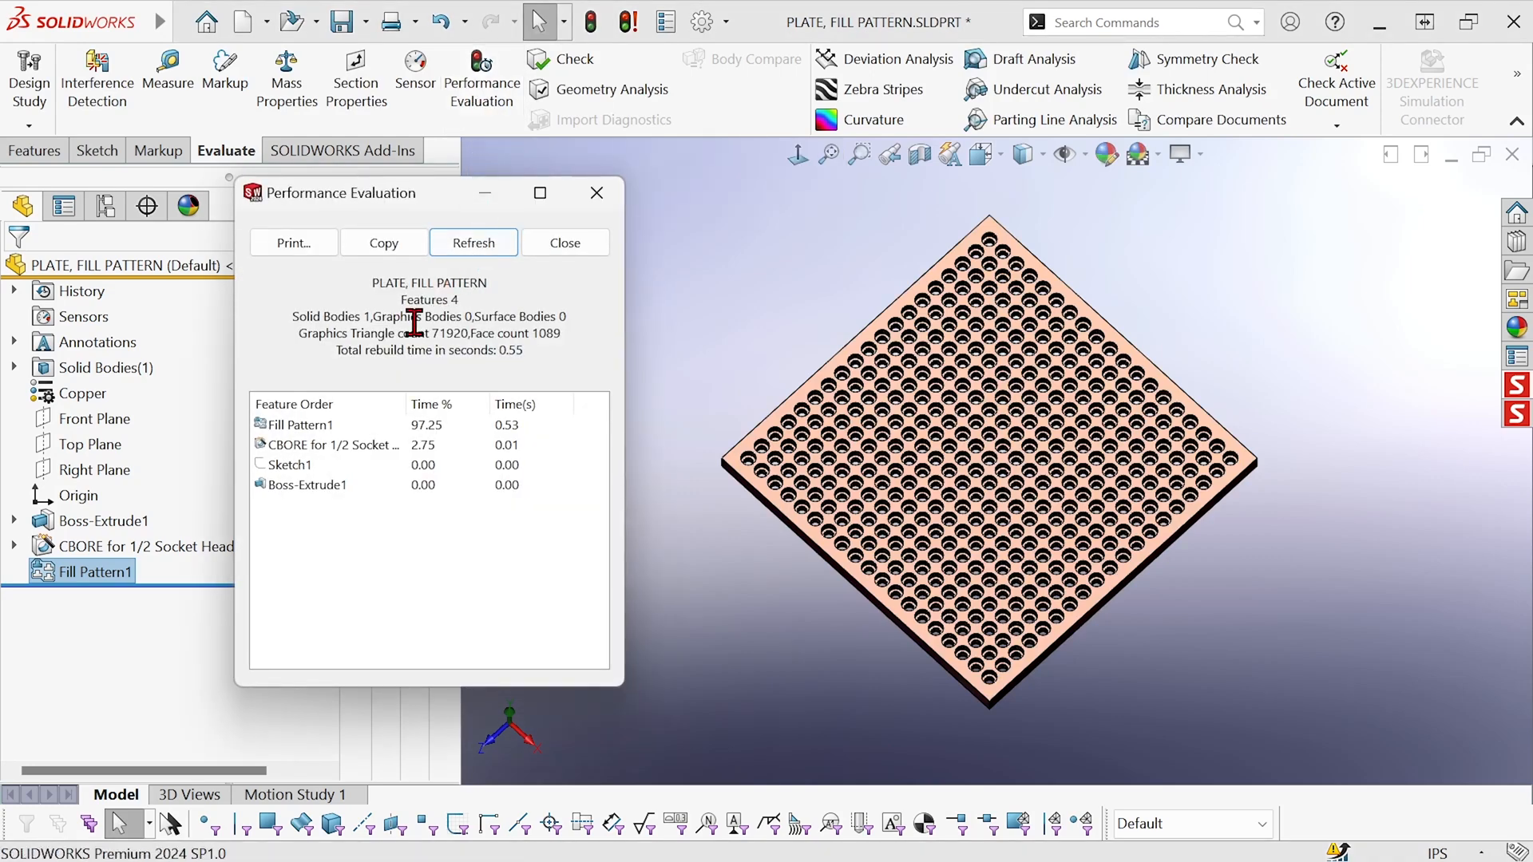
pyautogui.moveTo(497, 364)
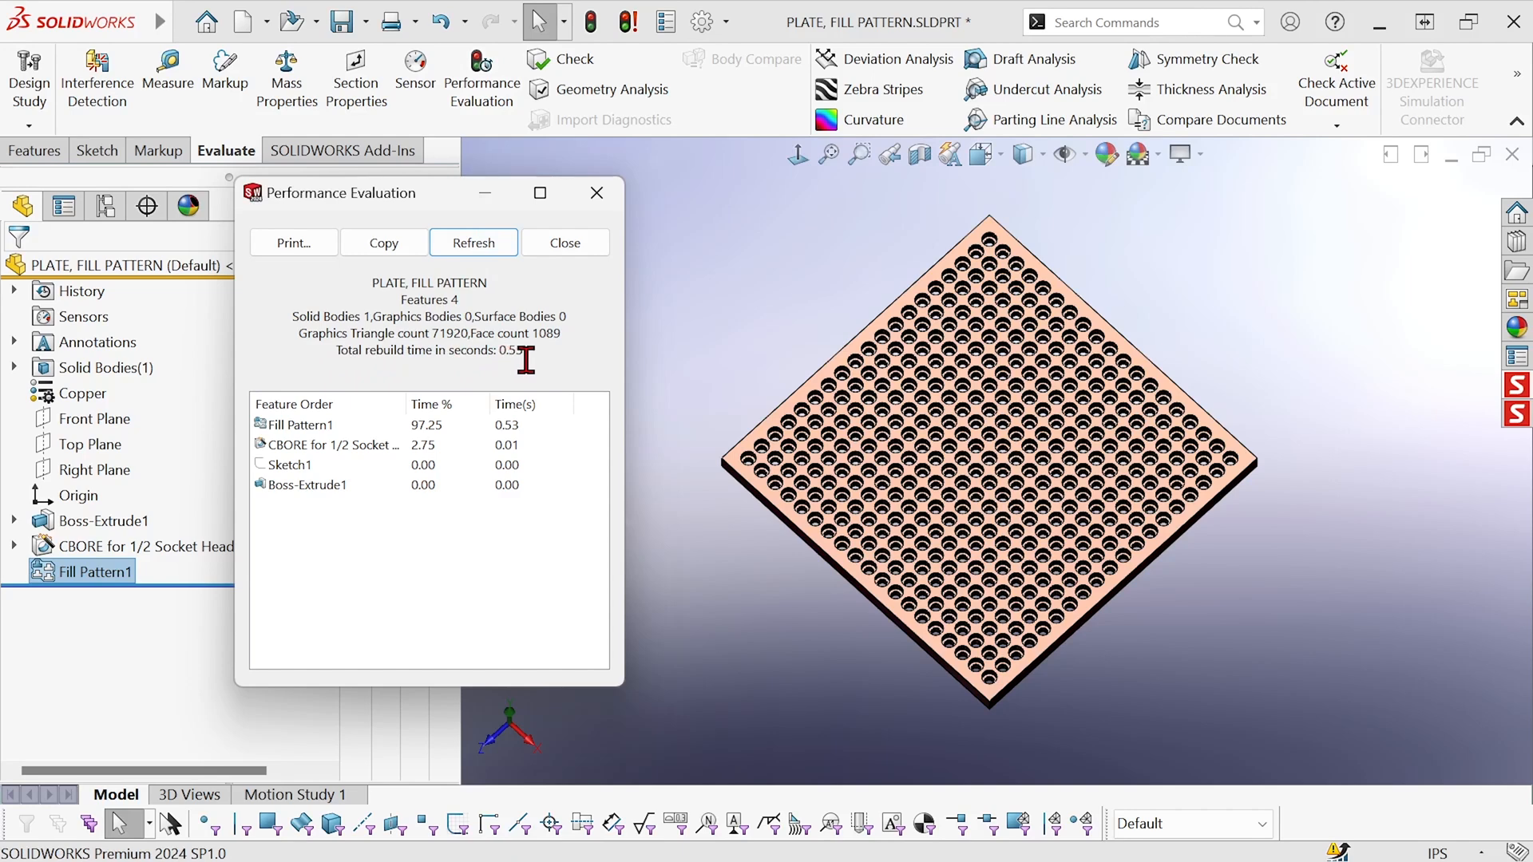
pyautogui.moveTo(540, 362)
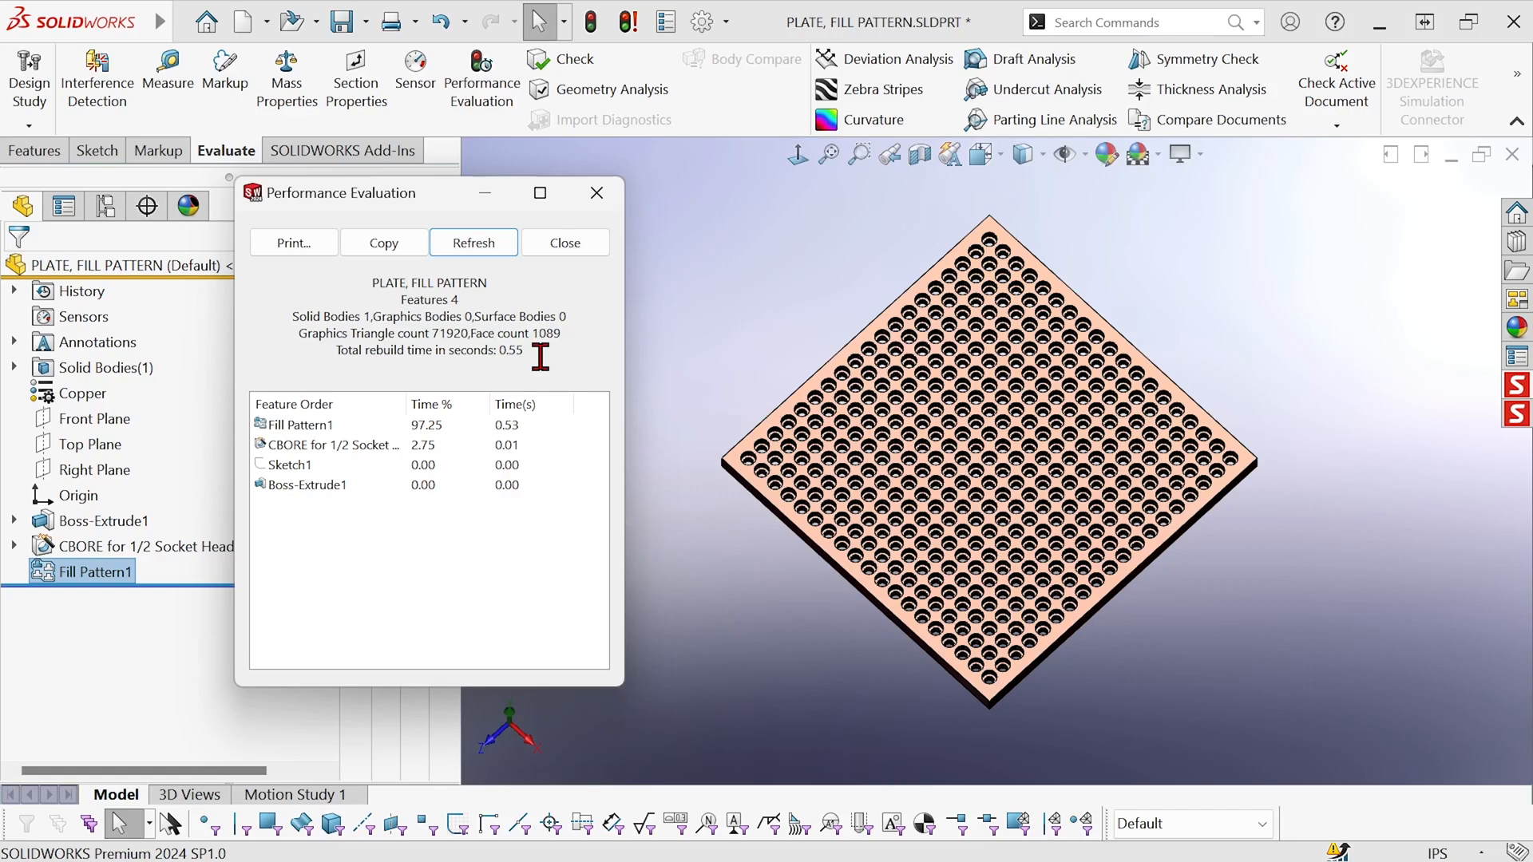
pyautogui.moveTo(748, 396)
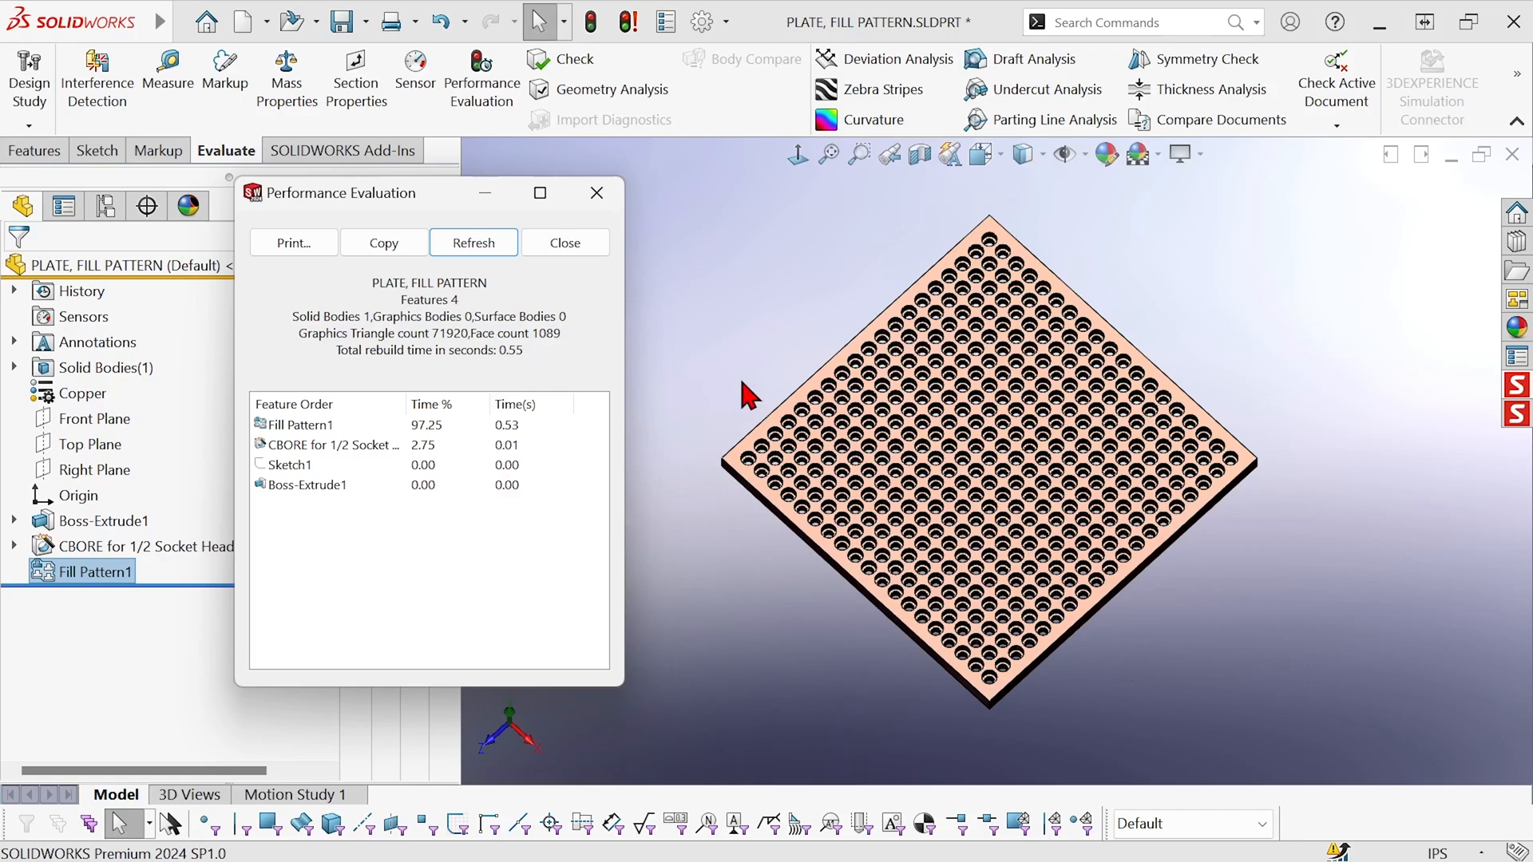
pyautogui.moveTo(763, 376)
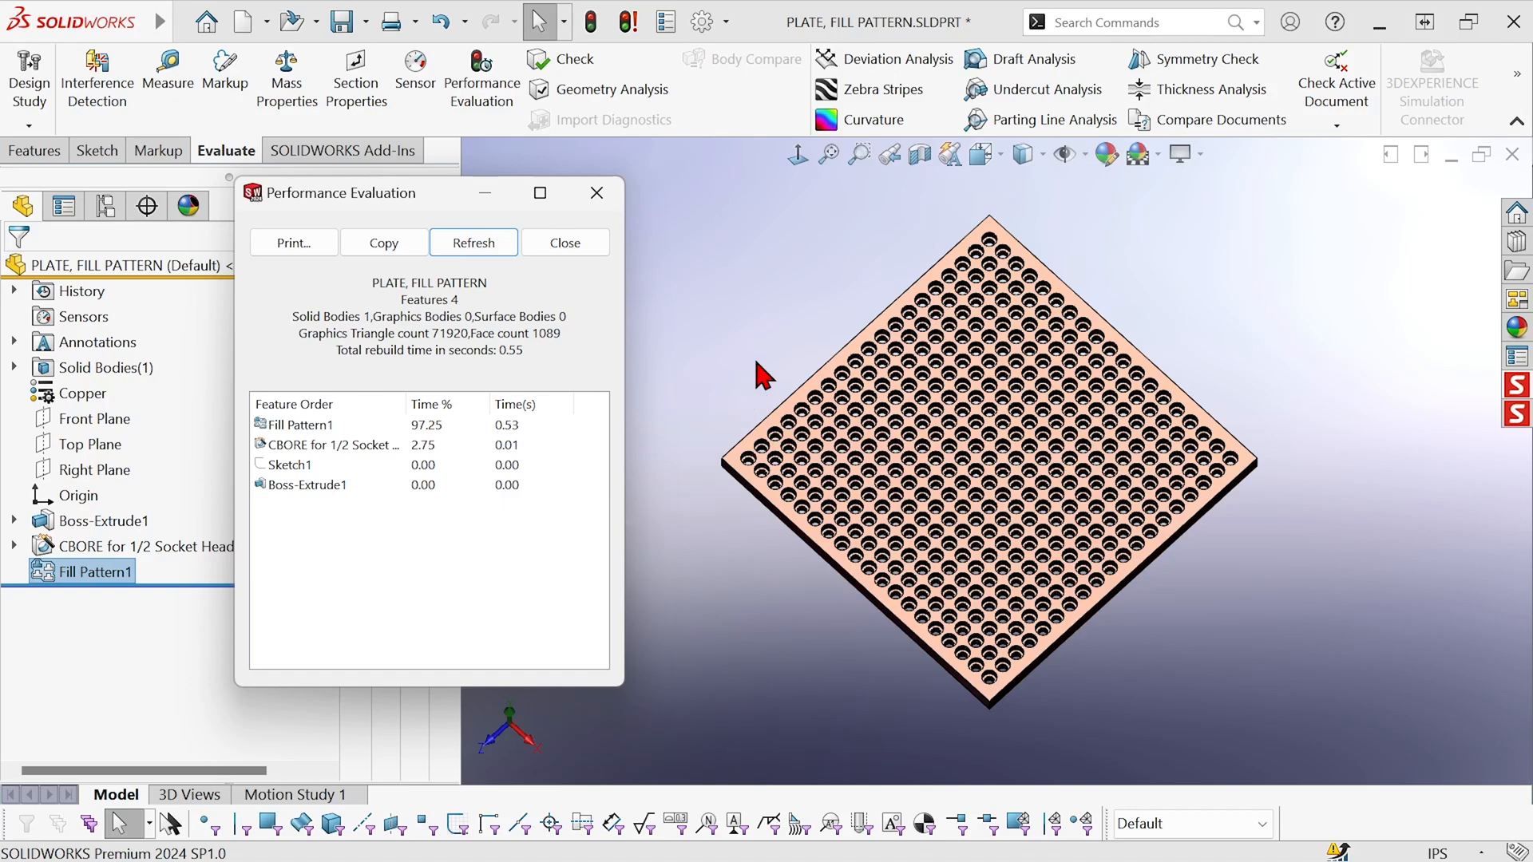
pyautogui.moveTo(866, 666)
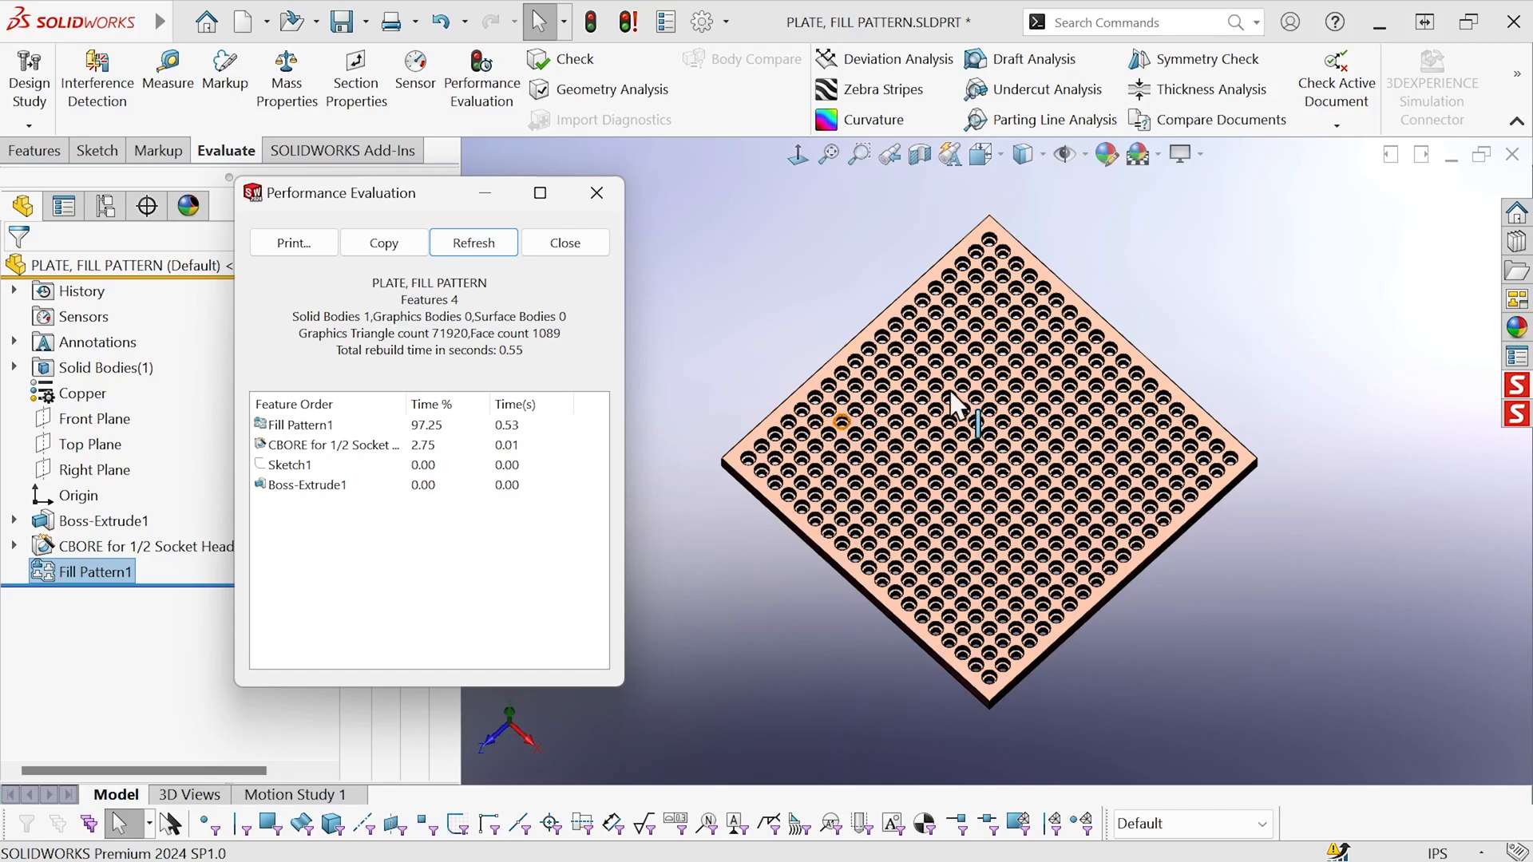
pyautogui.moveTo(543, 415)
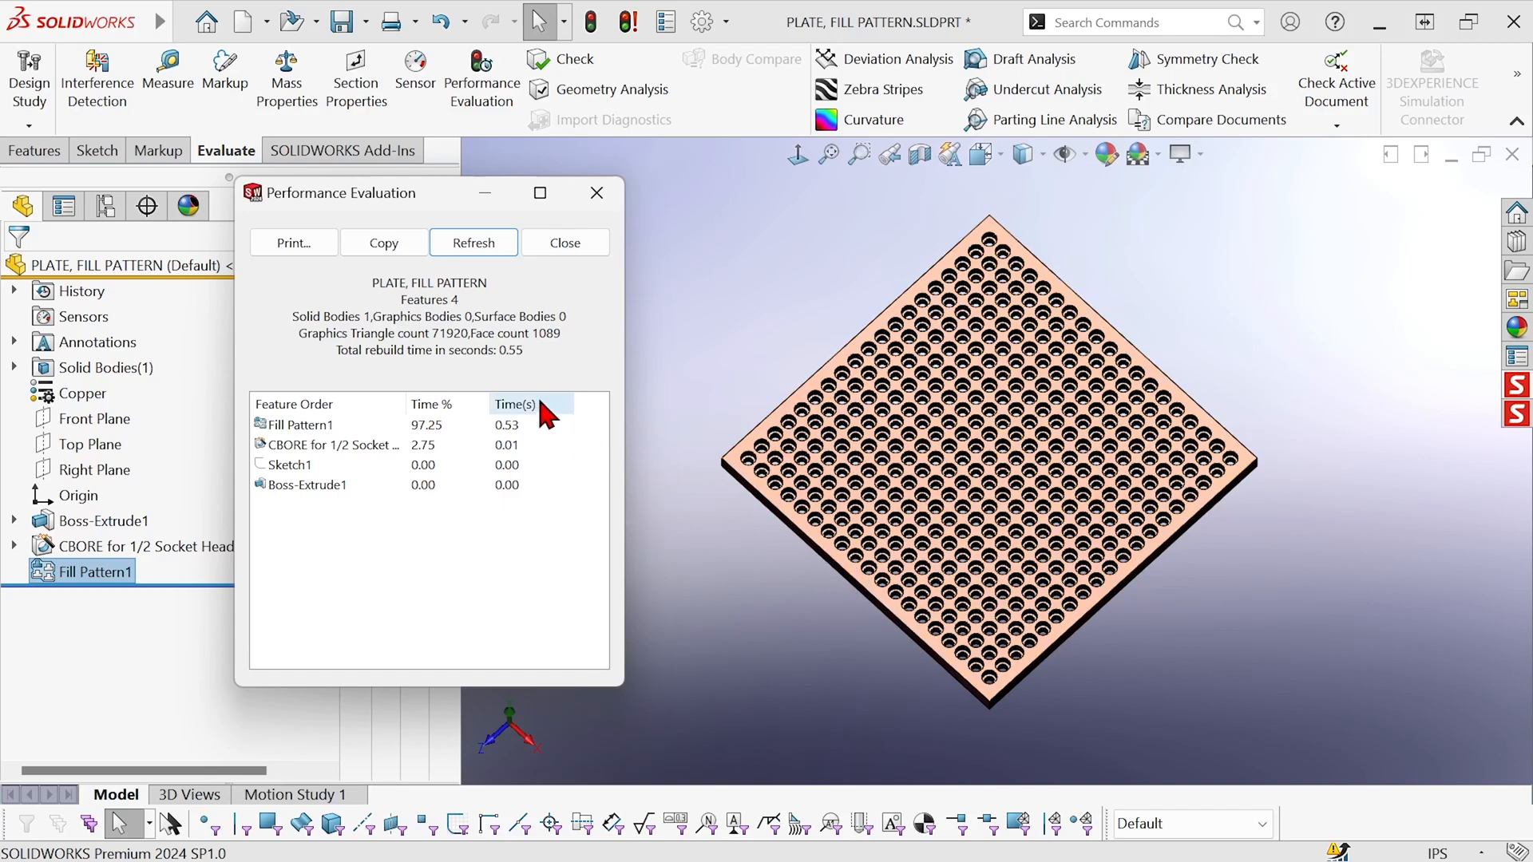
pyautogui.moveTo(460, 515)
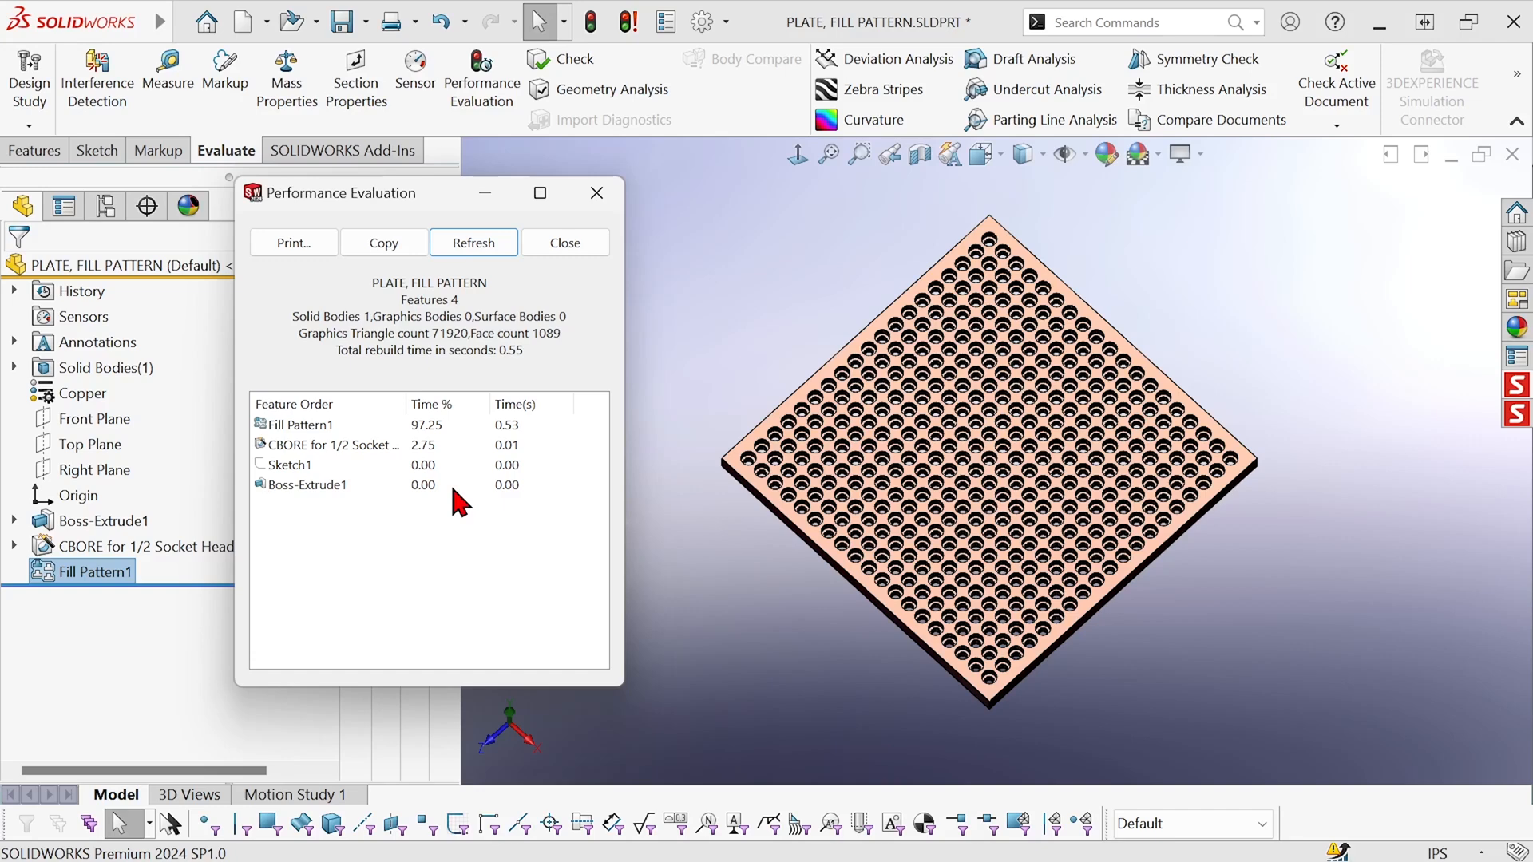
pyautogui.moveTo(459, 491)
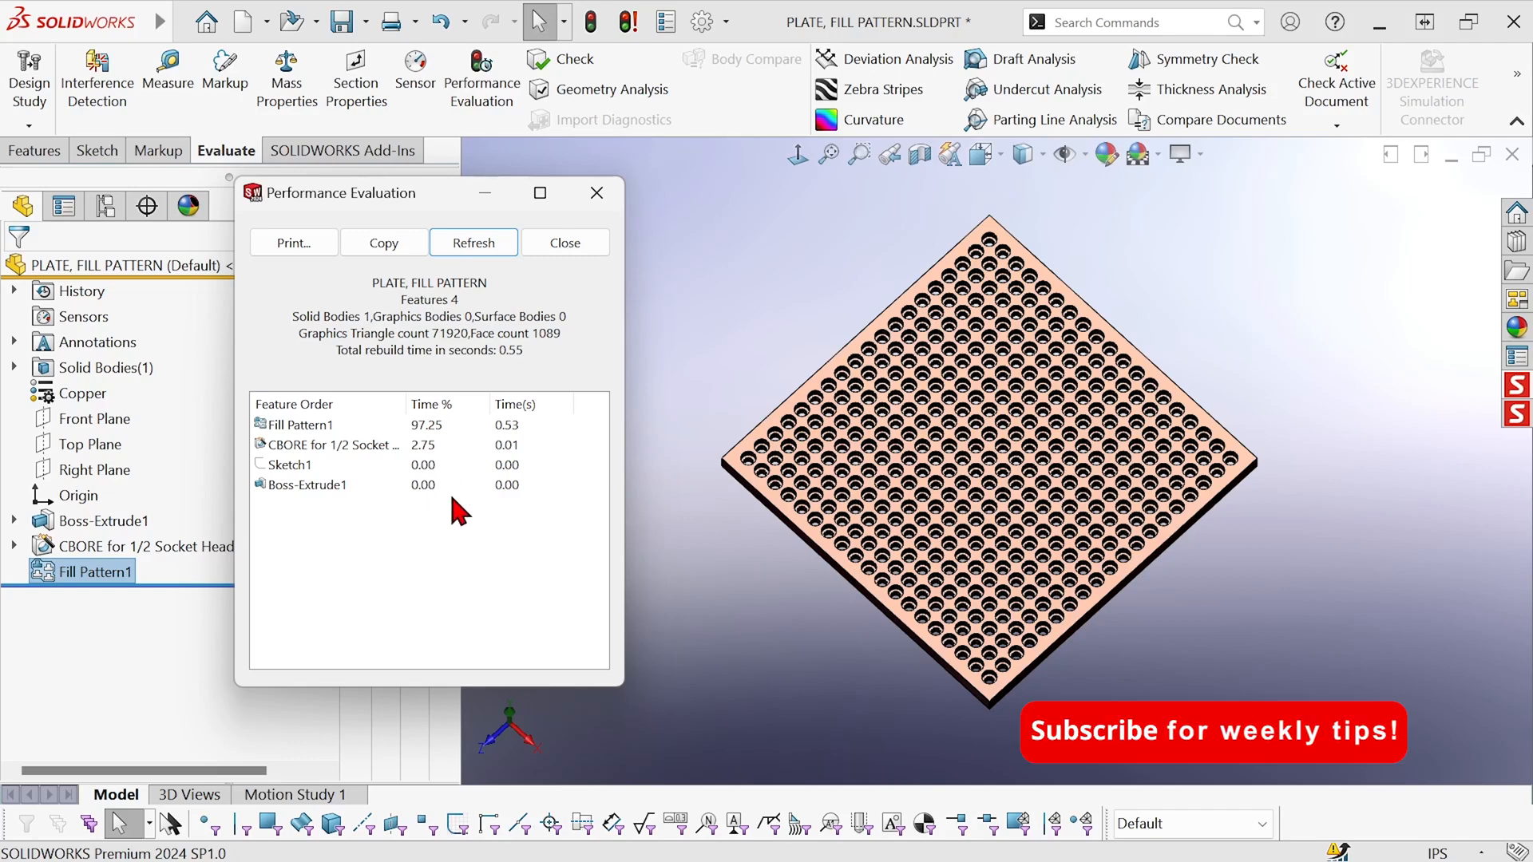
pyautogui.moveTo(1212, 741)
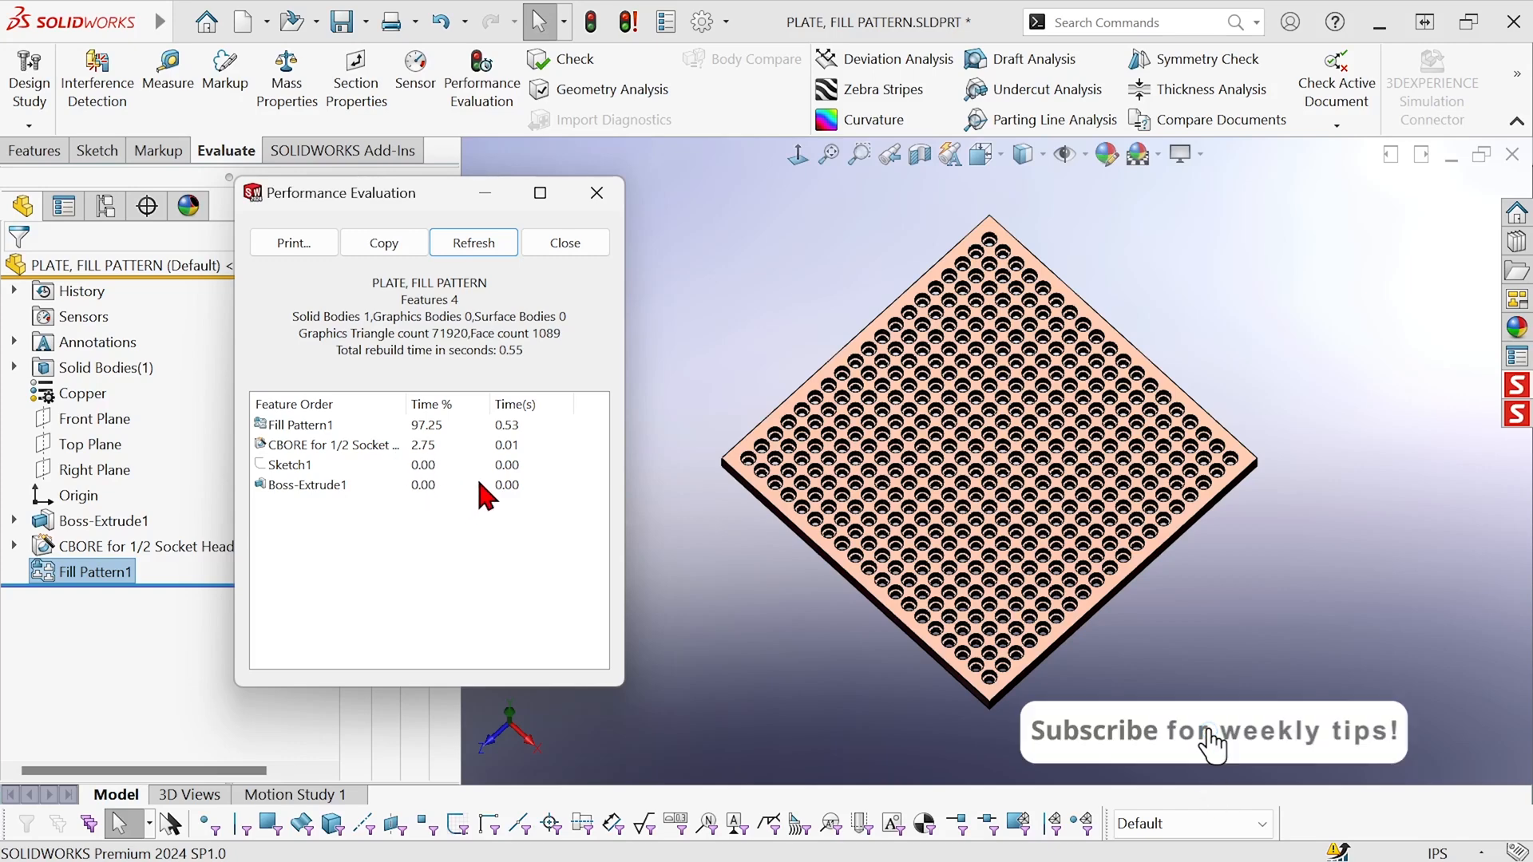
pyautogui.moveTo(1447, 743)
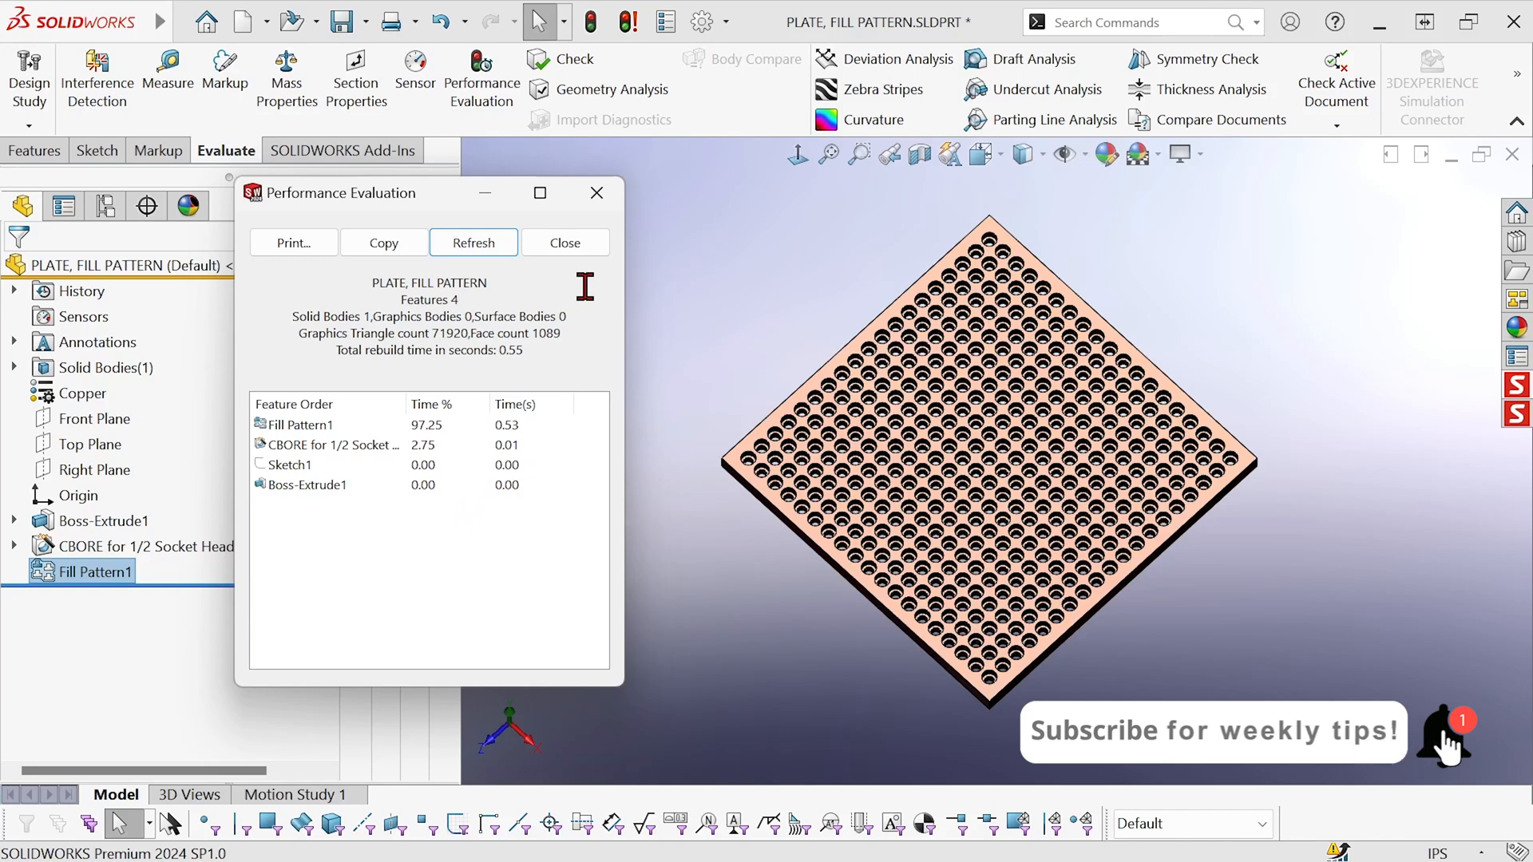
pyautogui.moveTo(1447, 743)
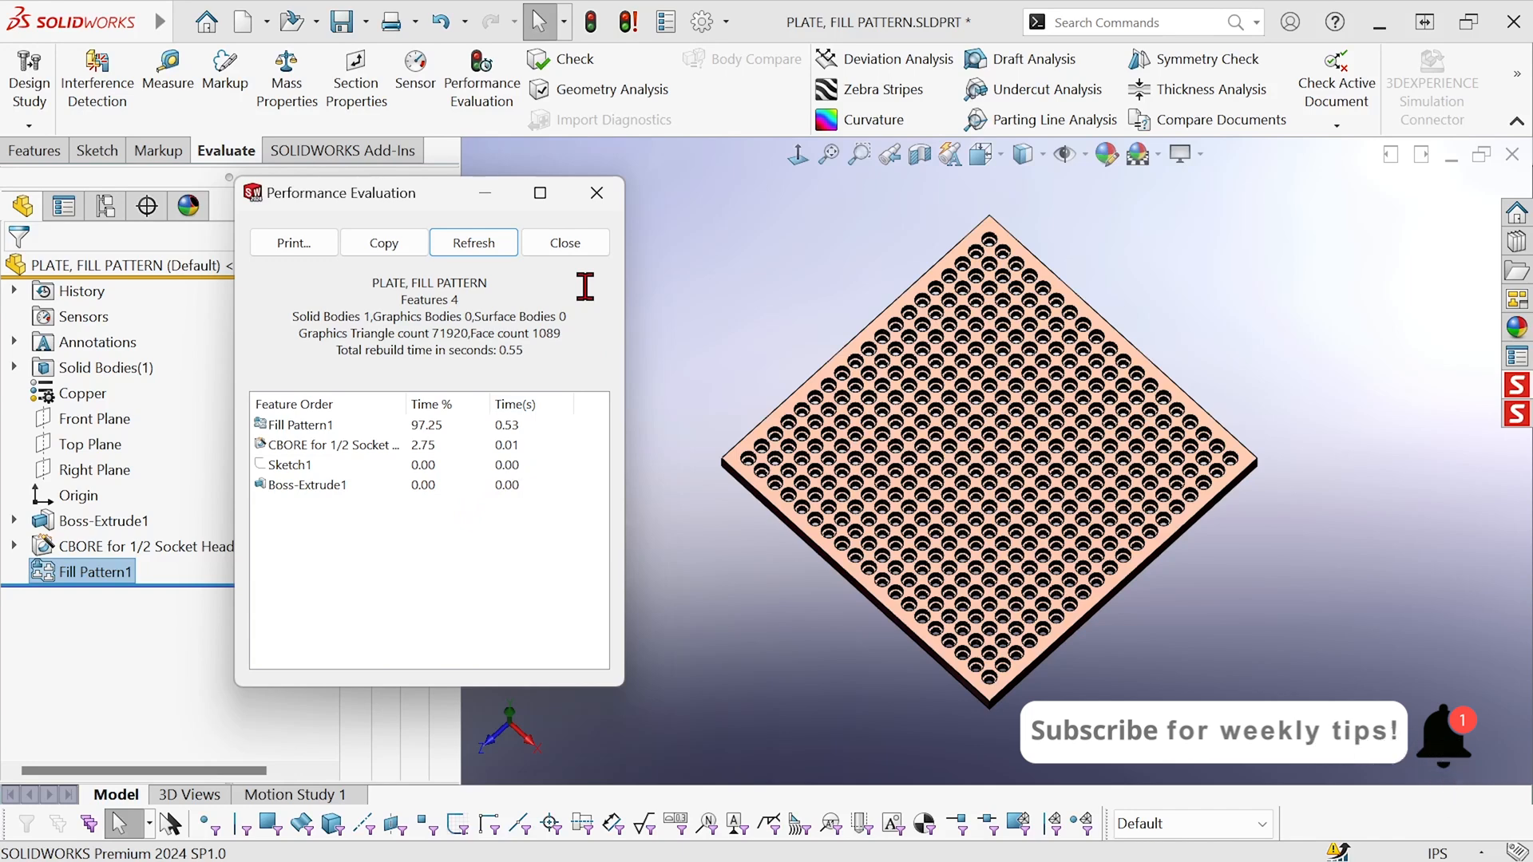